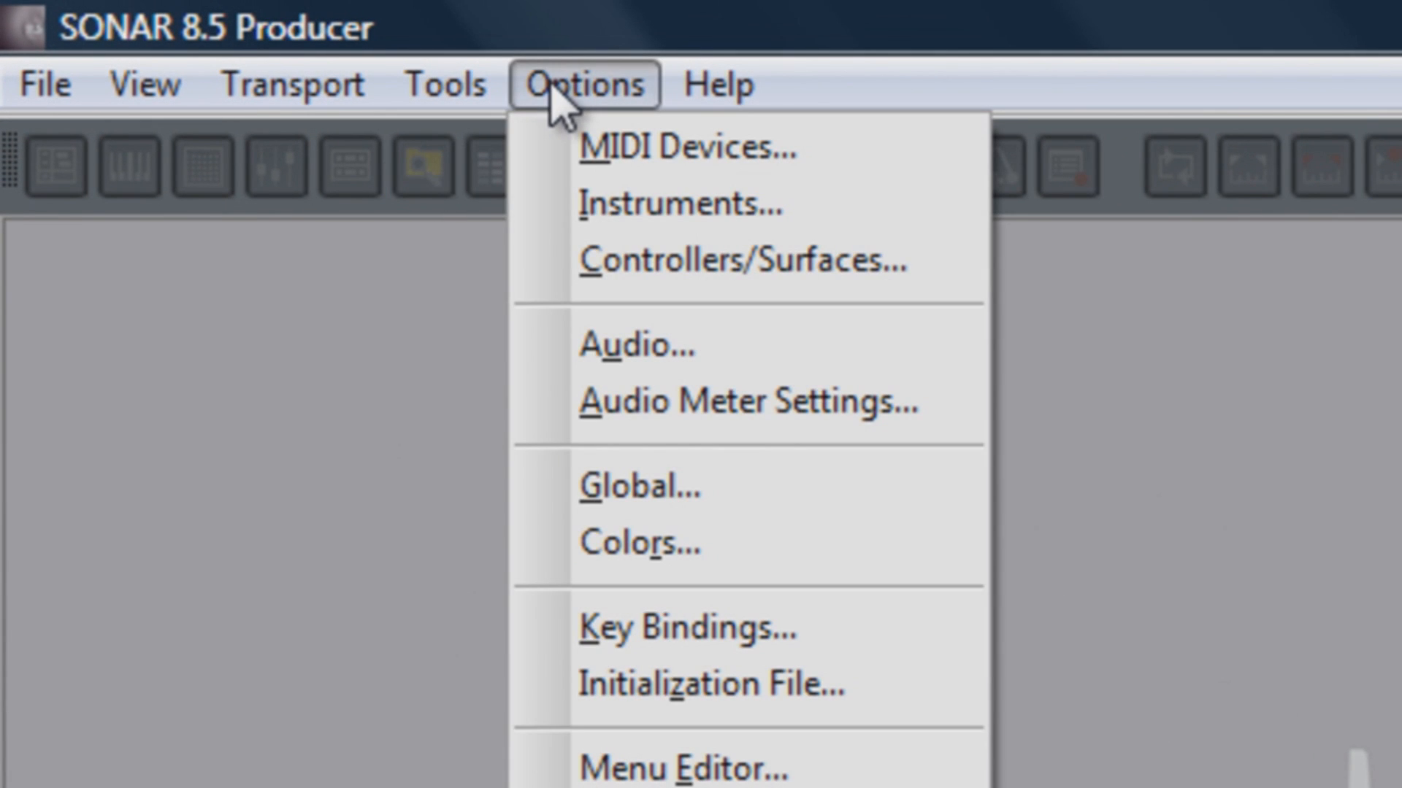
- Enable the CONSOLE (VS-700C) MIDI input alongside A-PRO 1/2 and turn on friendly device names
click(688, 146)
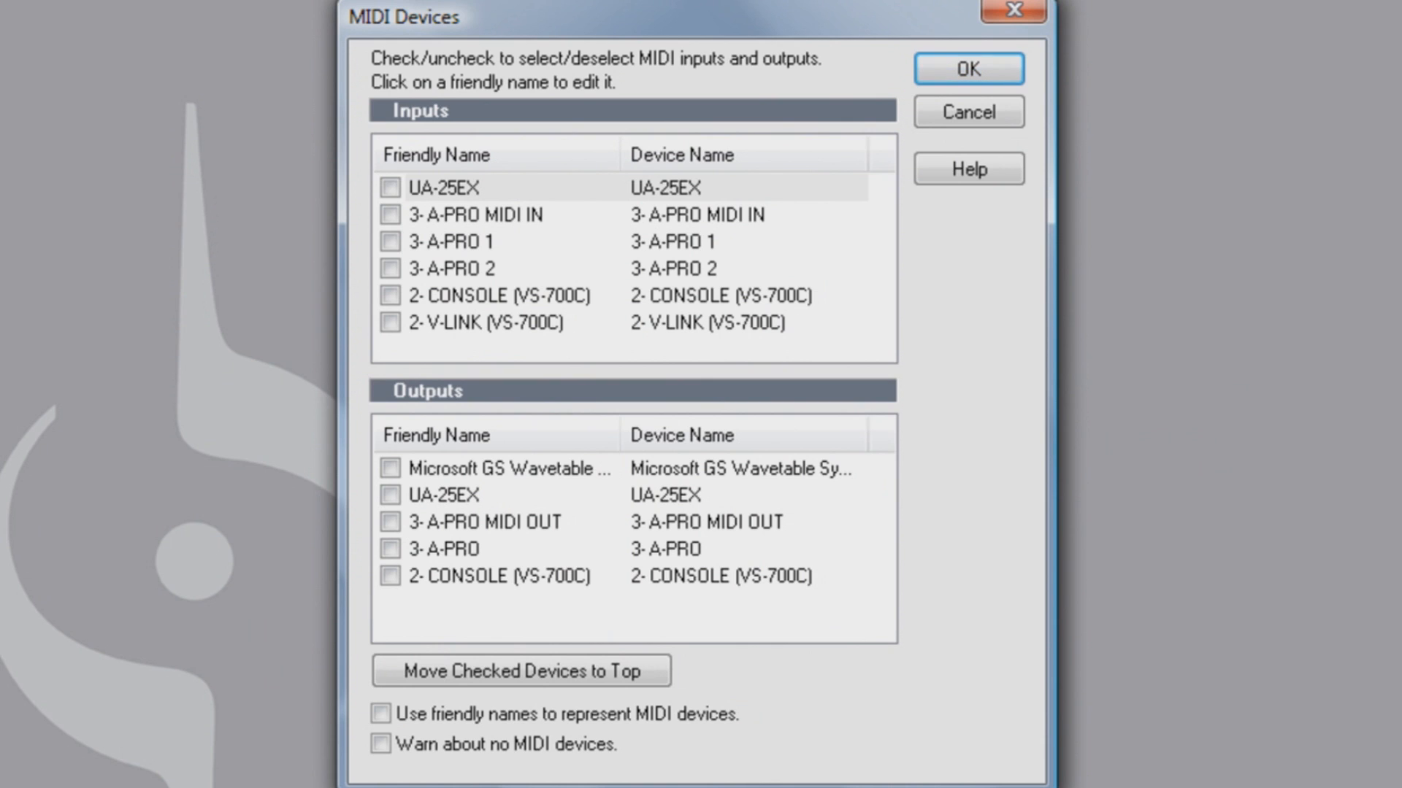
mouse_move(403, 252)
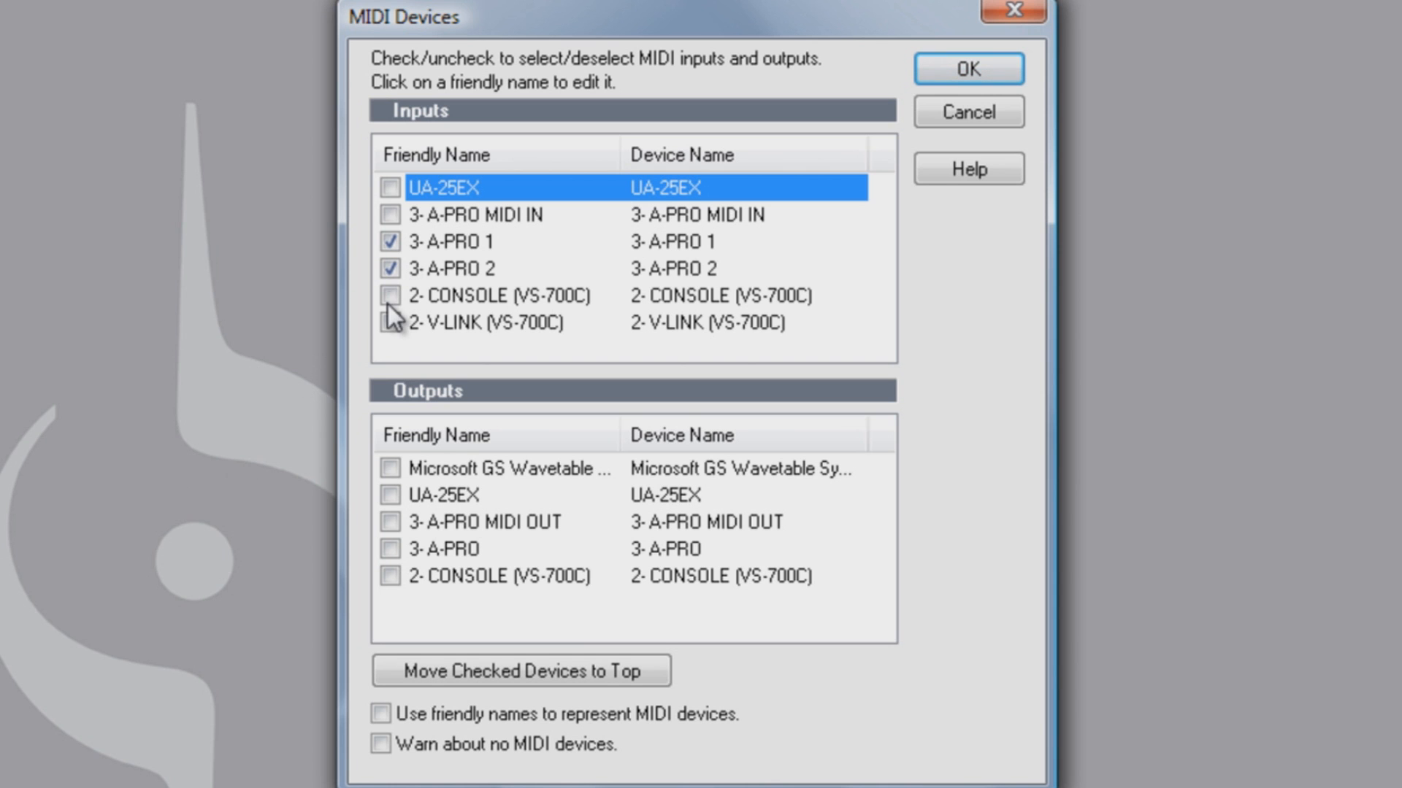
click(388, 297)
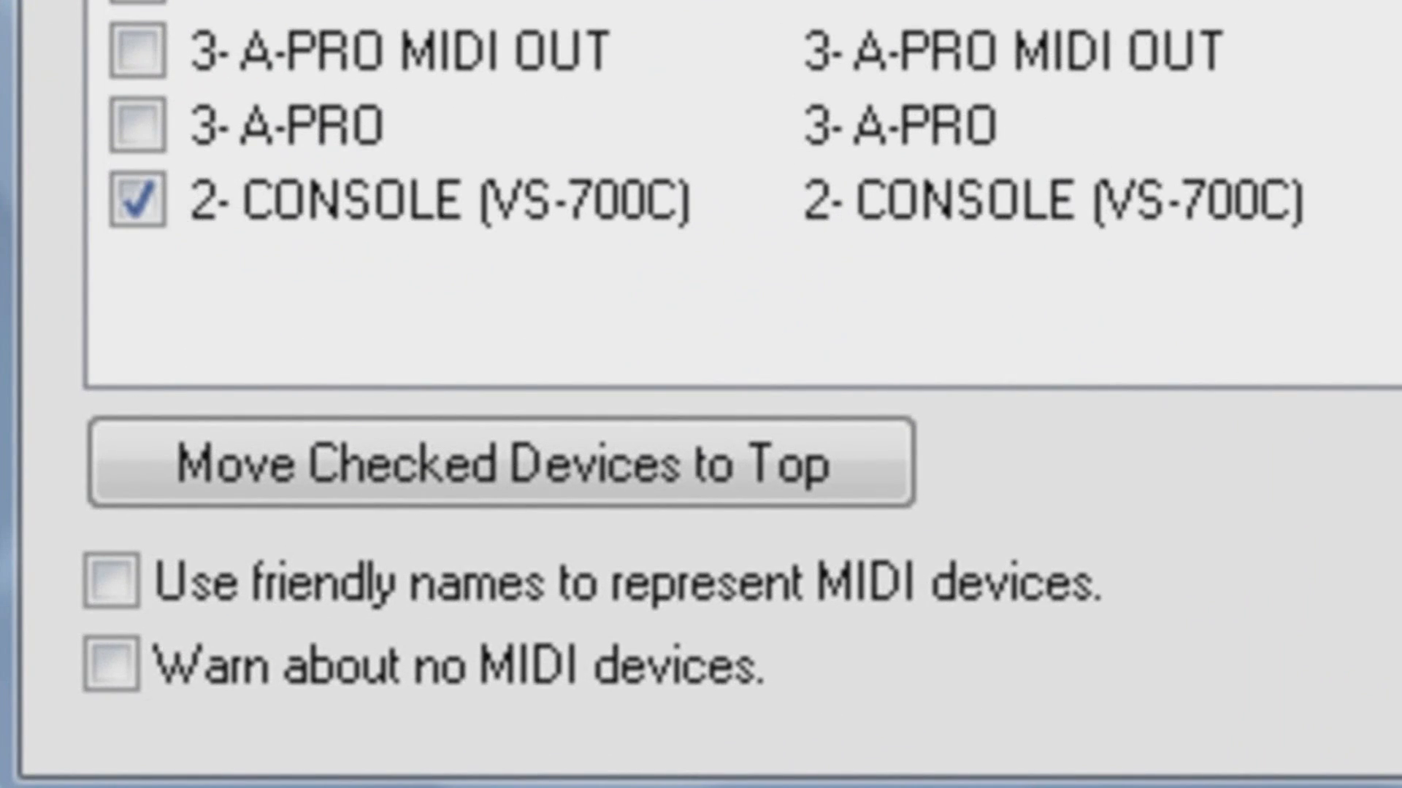
click(114, 589)
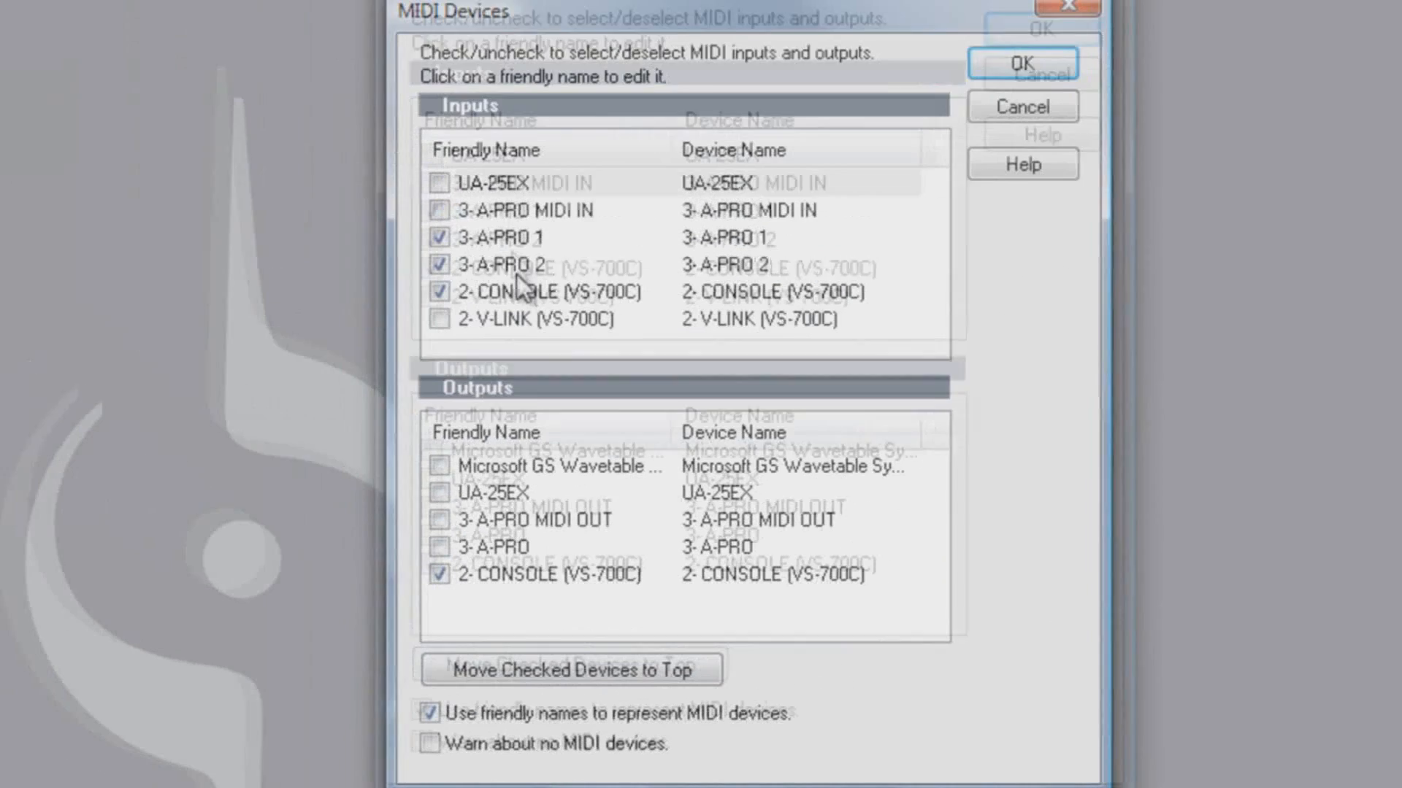
- Rename the 3- A-PRO 2 input to '3- A-PRO Control' and apply the MIDI device settings
click(501, 274)
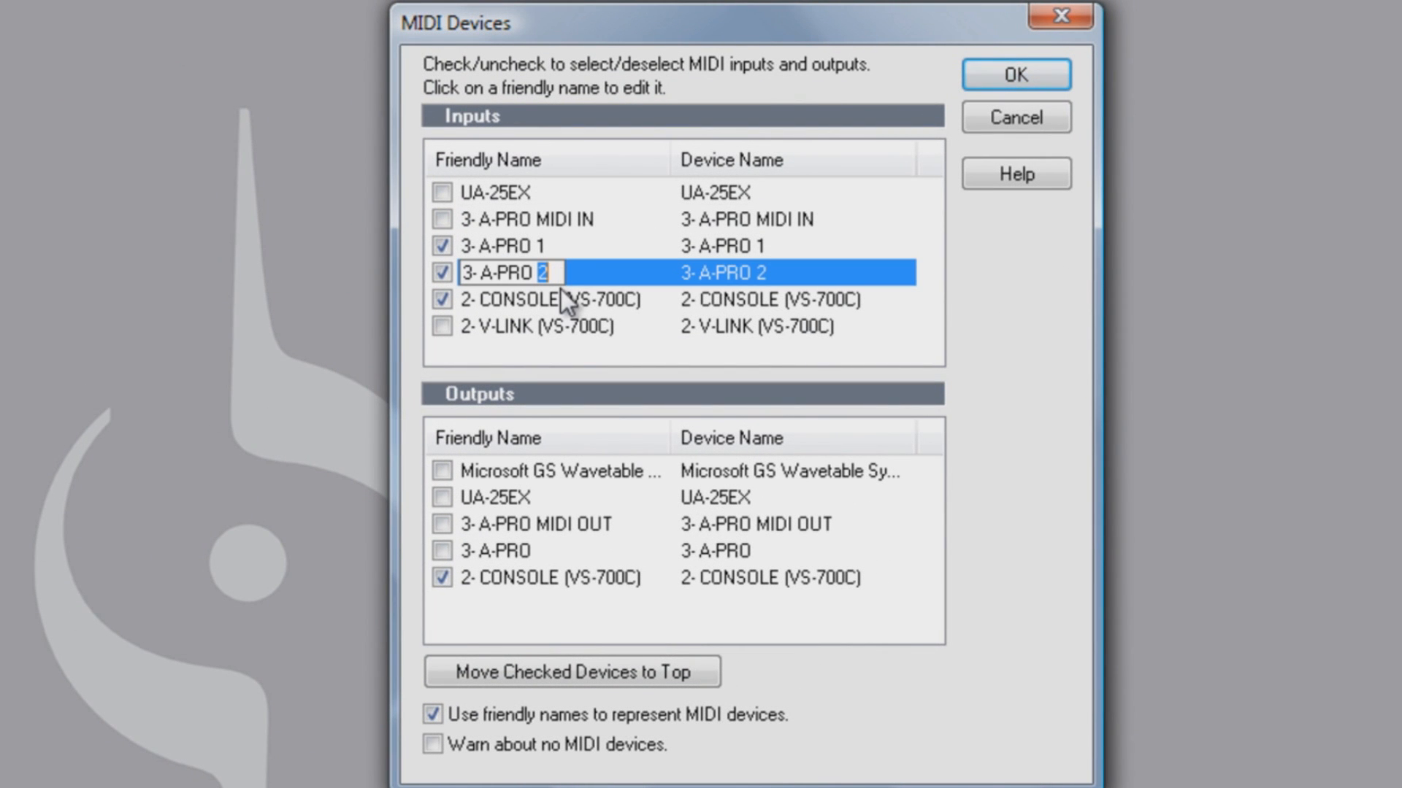
text(Control)
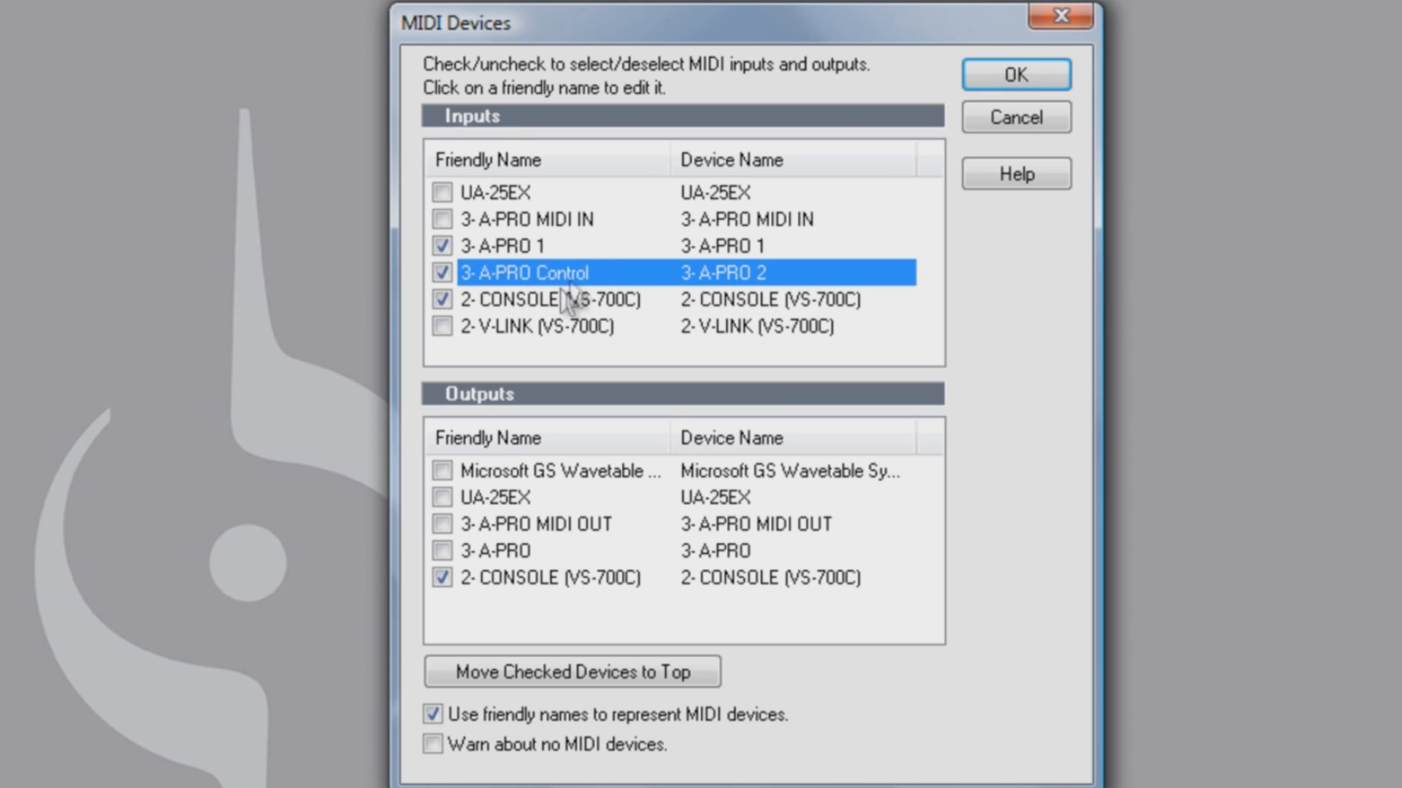
click(1015, 74)
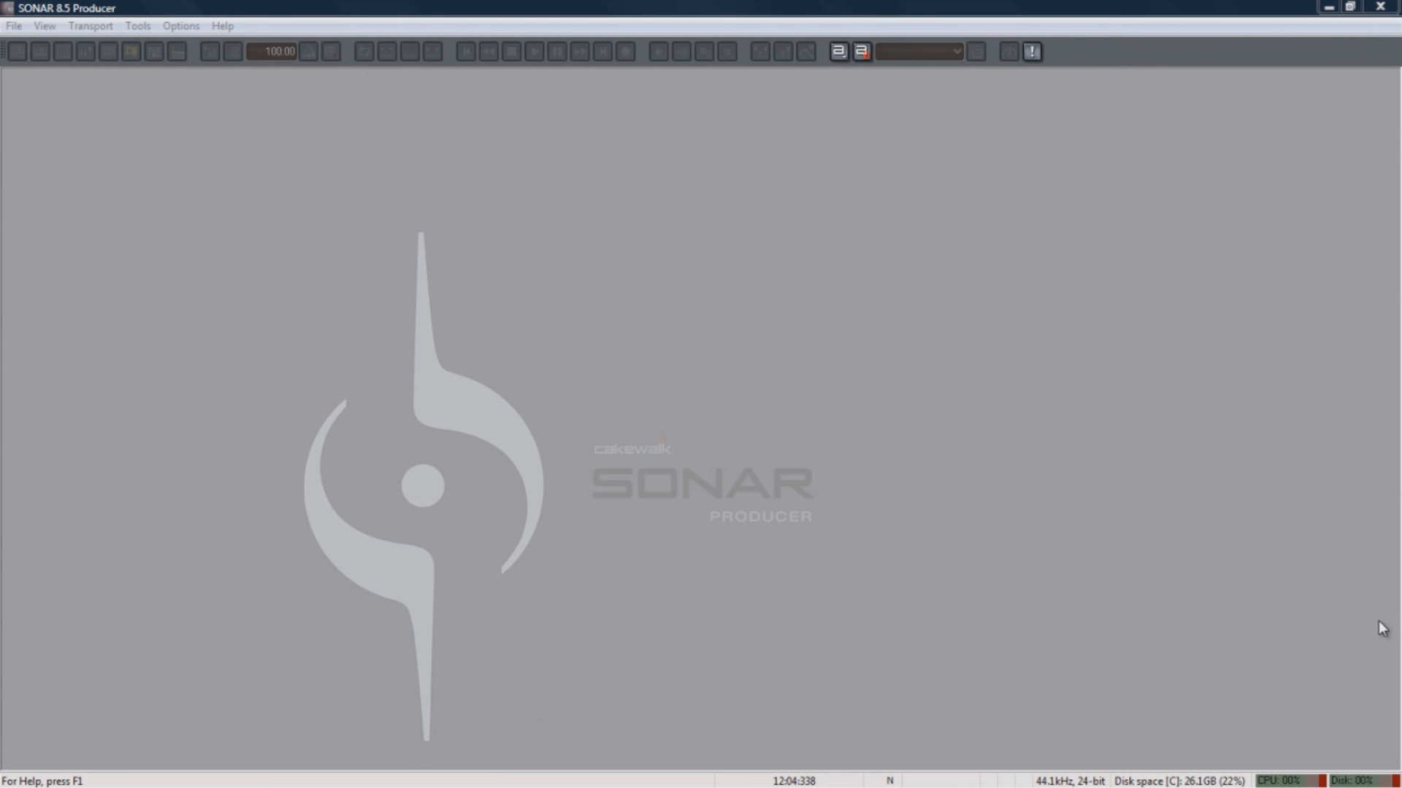
mouse_move(1344, 619)
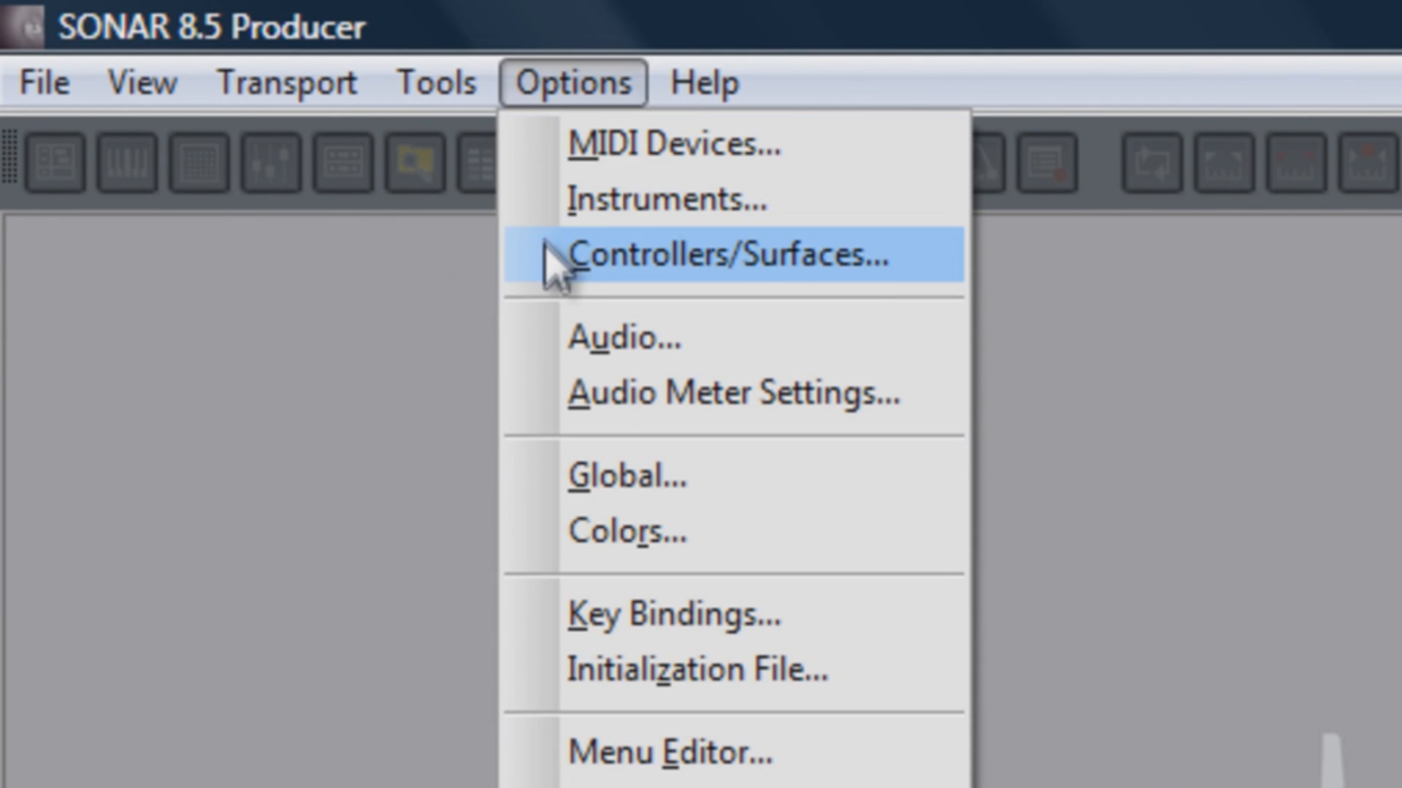
- In Controllers/Surfaces, add a new control surface of type VS-700
click(728, 260)
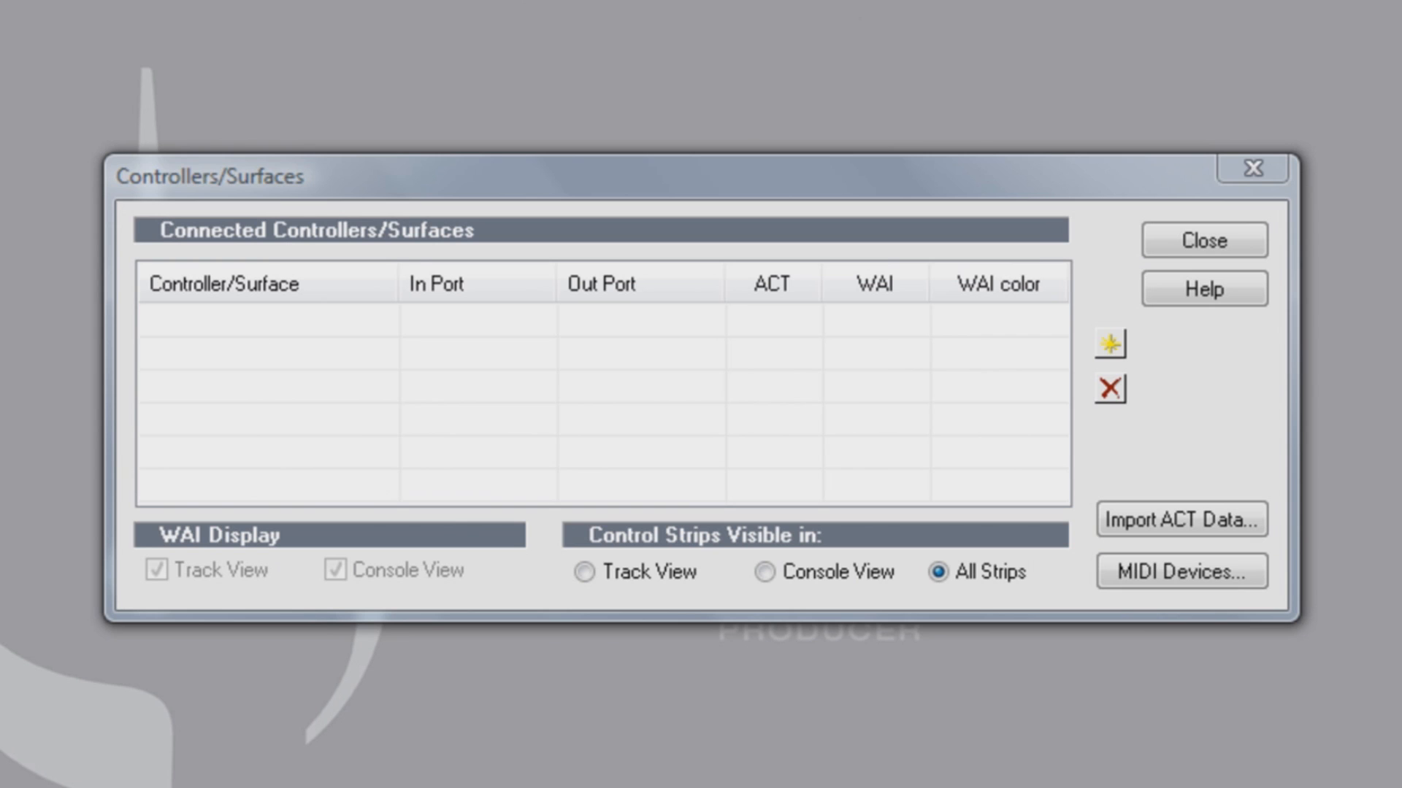
mouse_move(1212, 483)
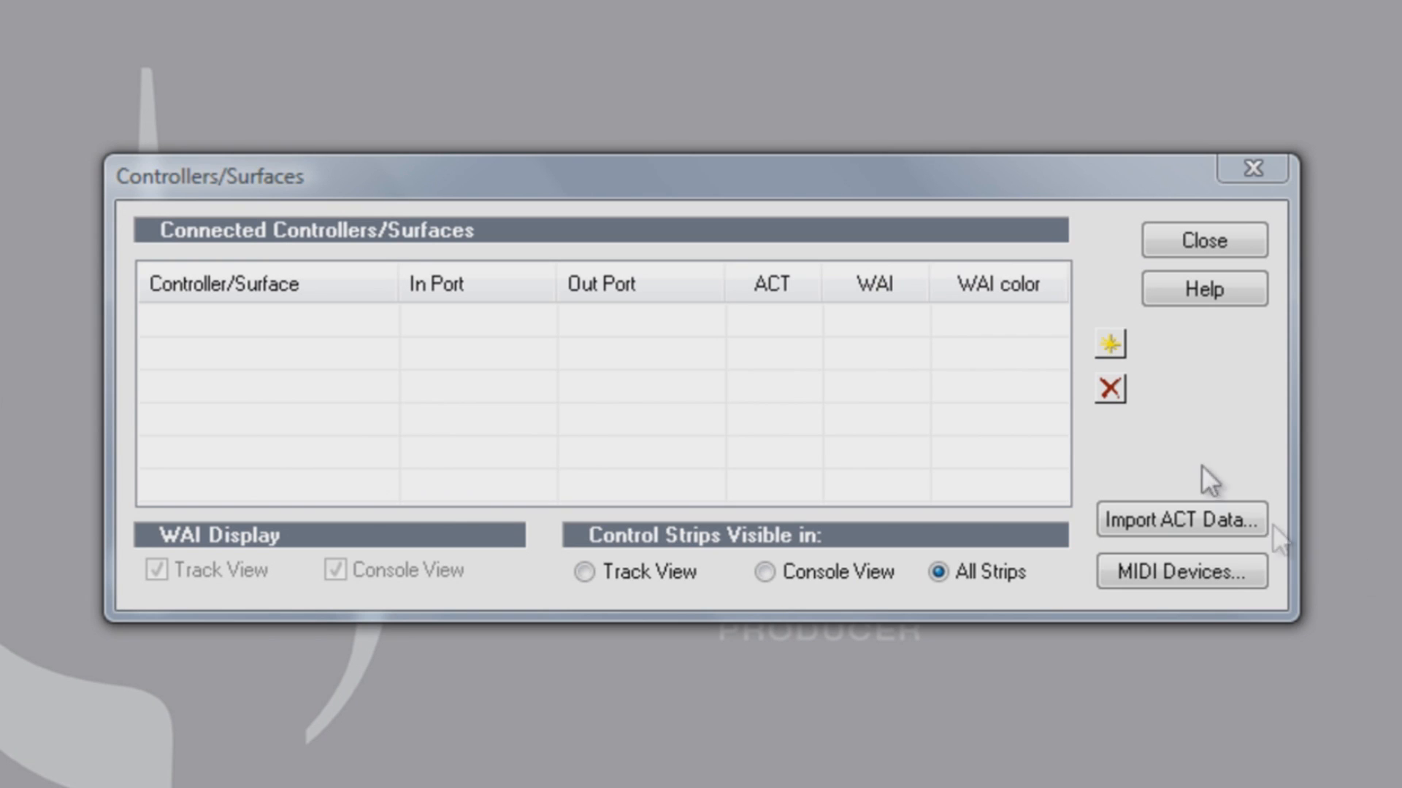
click(1110, 345)
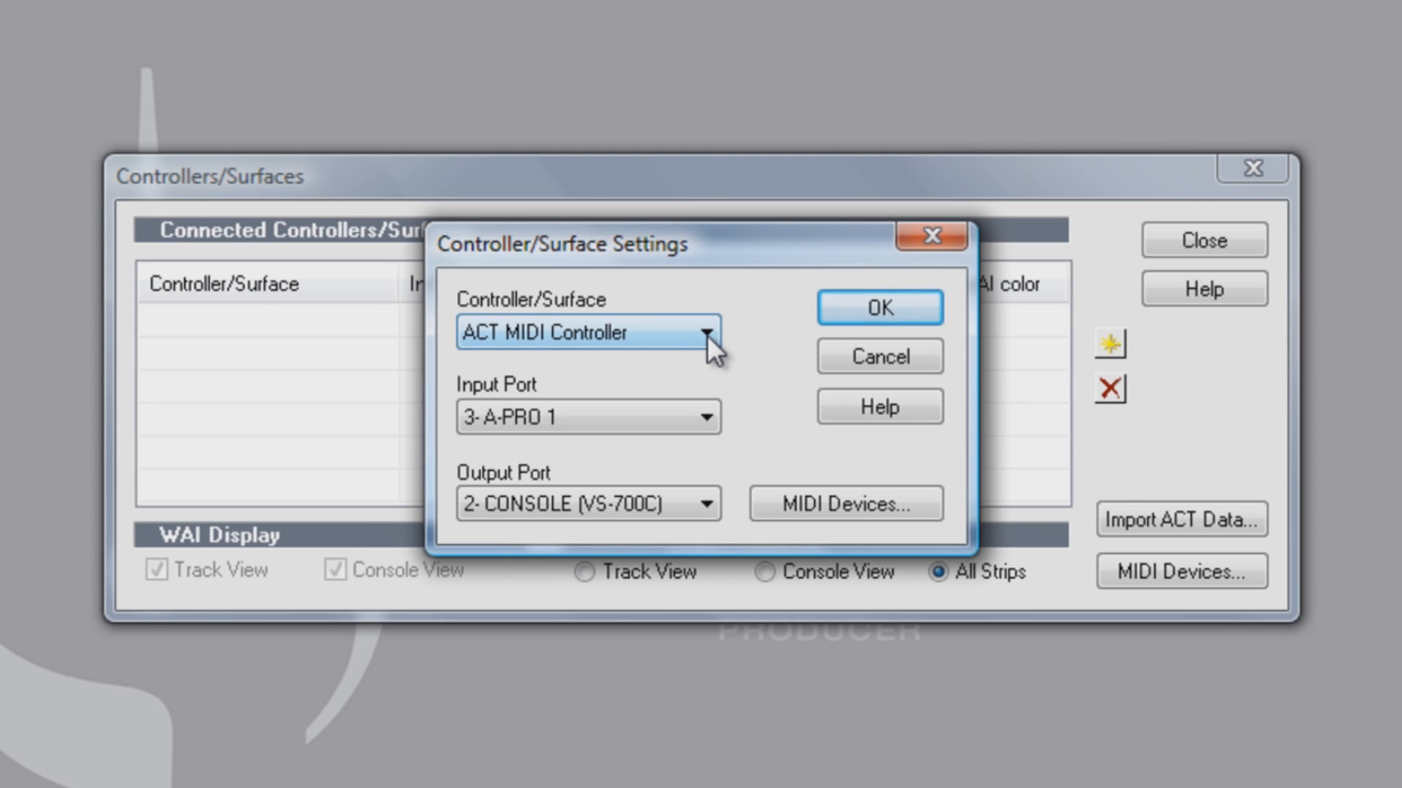
click(703, 331)
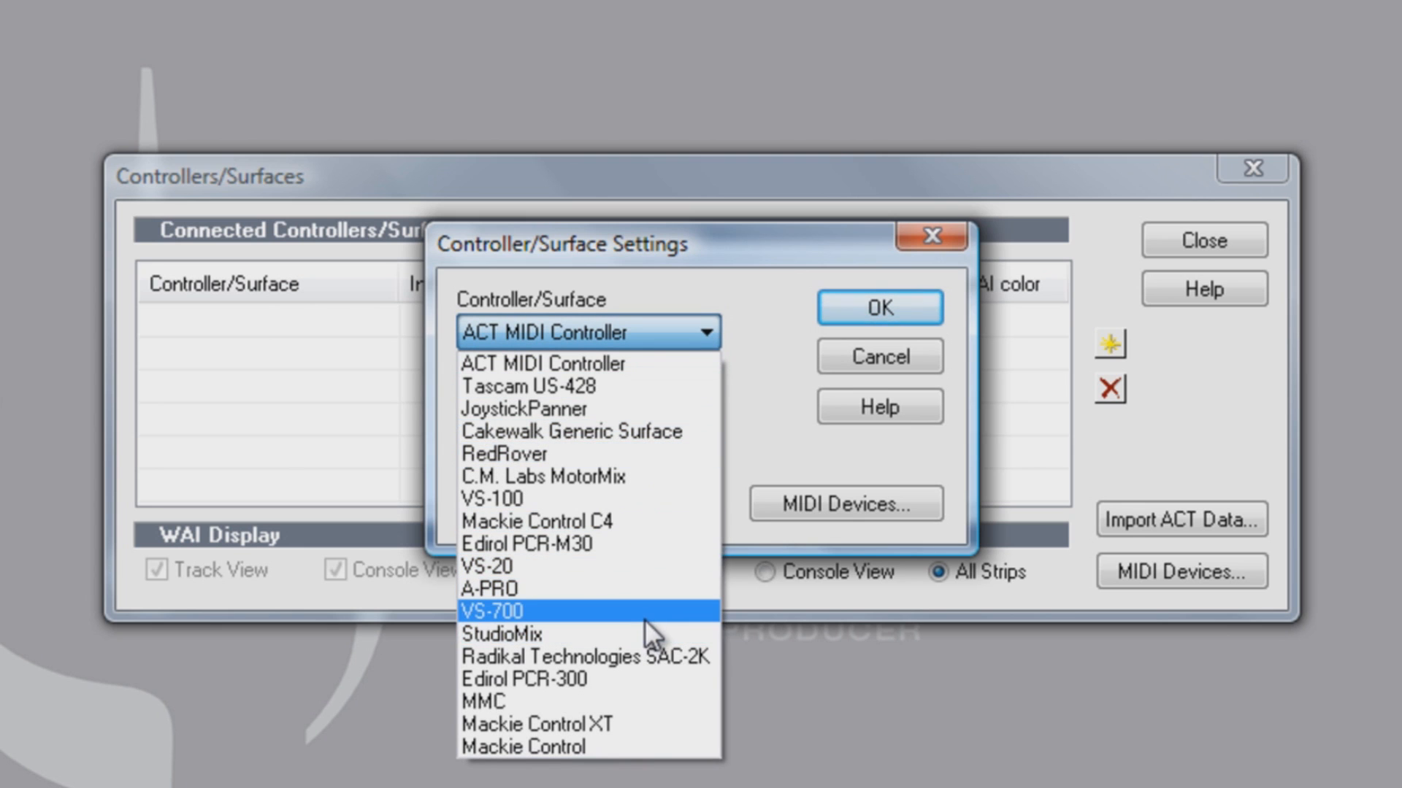
click(510, 610)
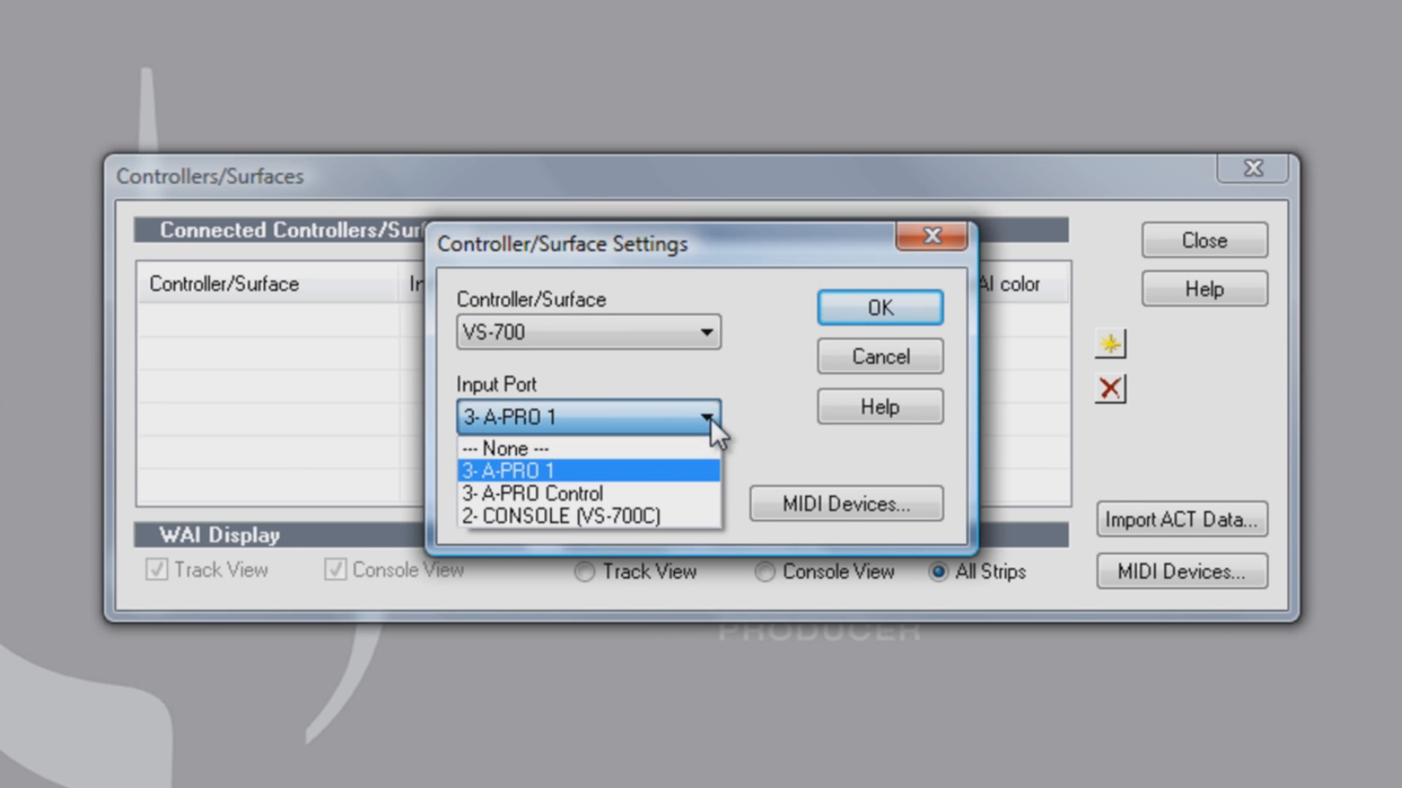
- Set the VS-700's input and output ports to 2- CONSOLE (VS-700C), review MIDI devices, and confirm
click(565, 517)
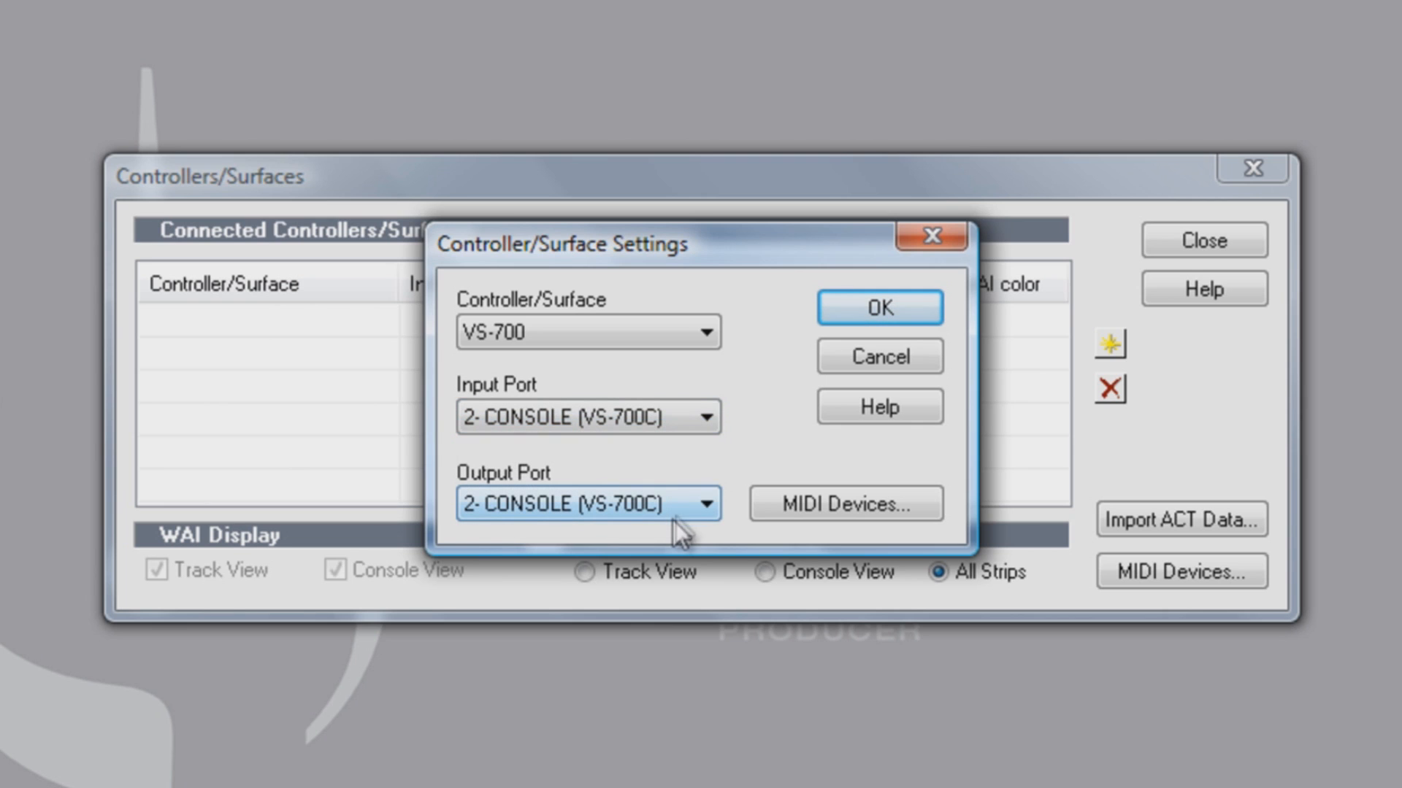
click(704, 503)
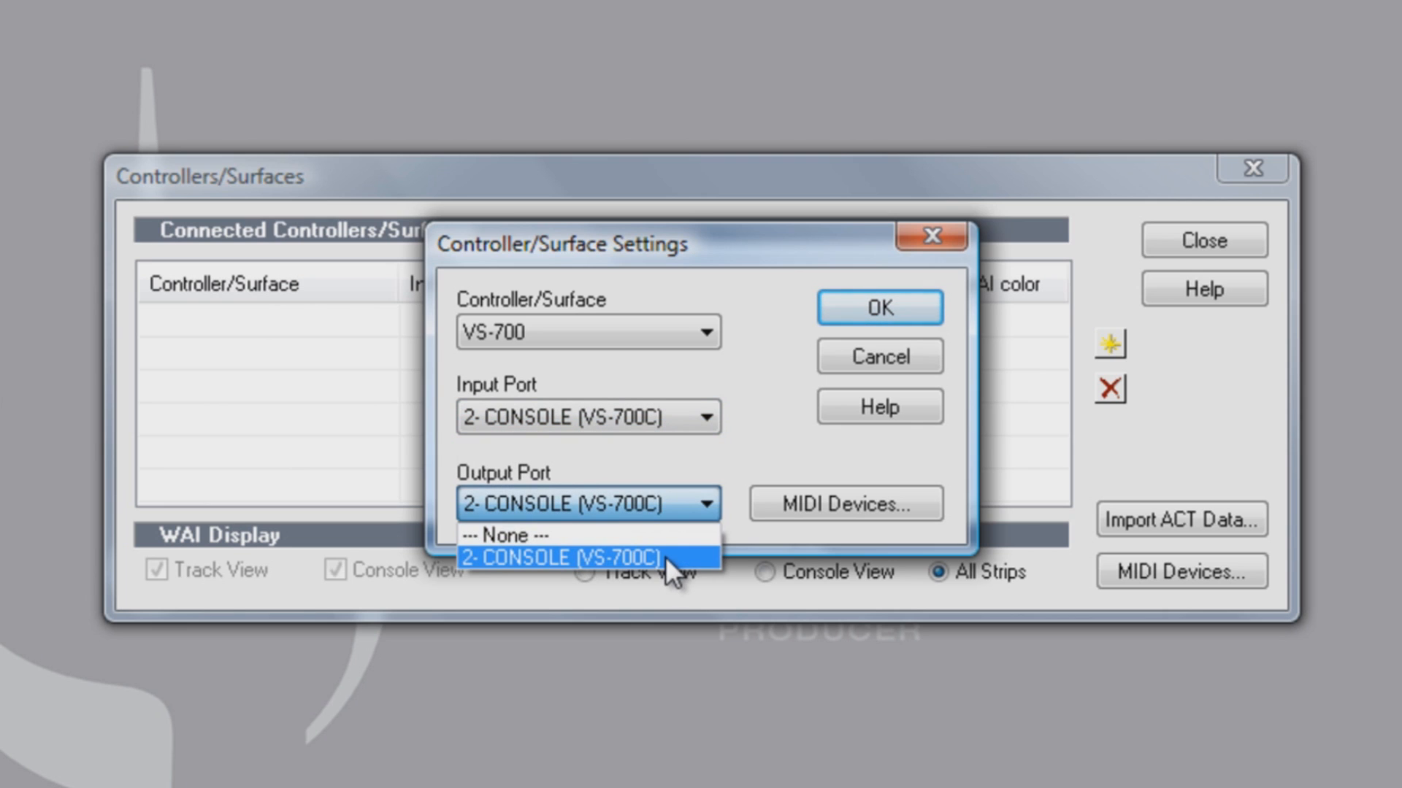
click(579, 556)
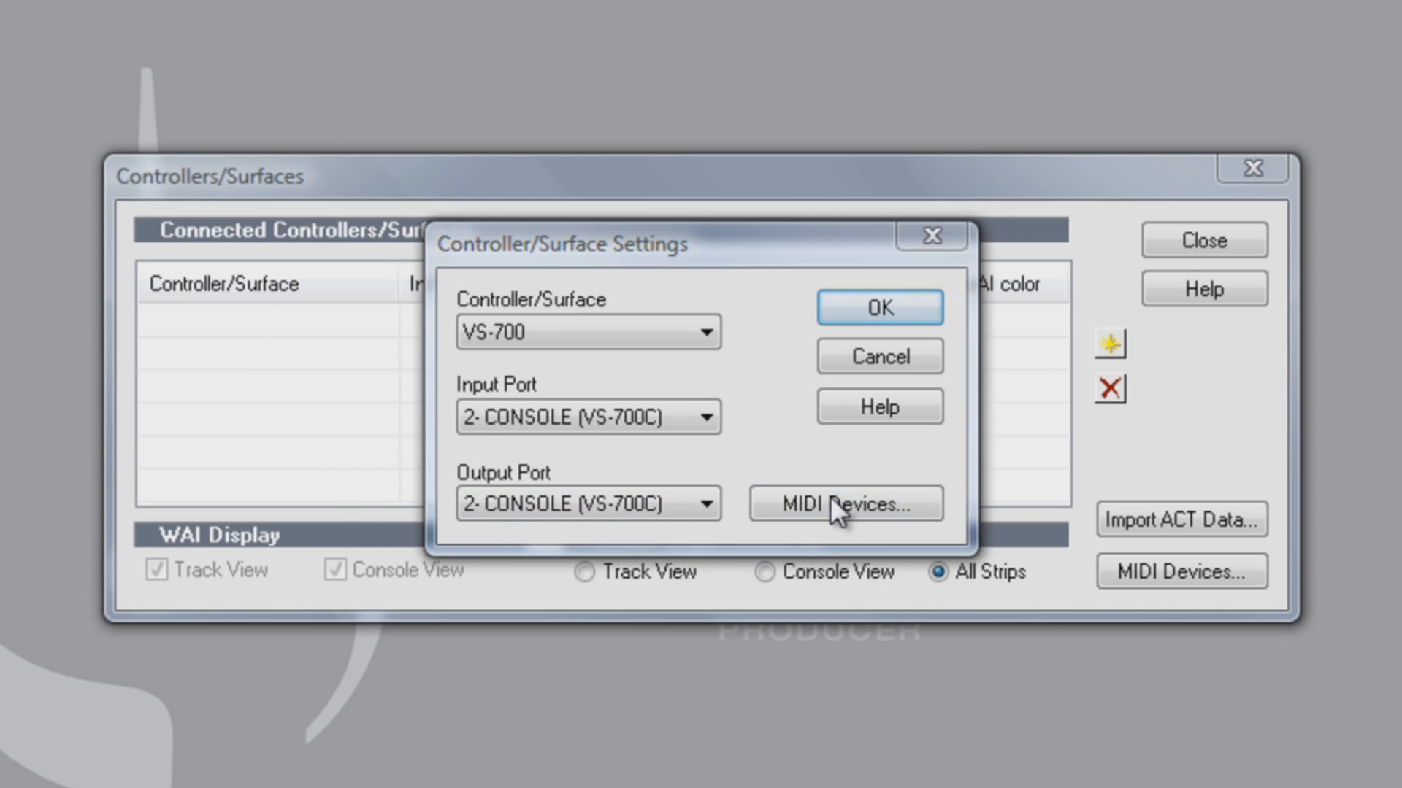
click(846, 504)
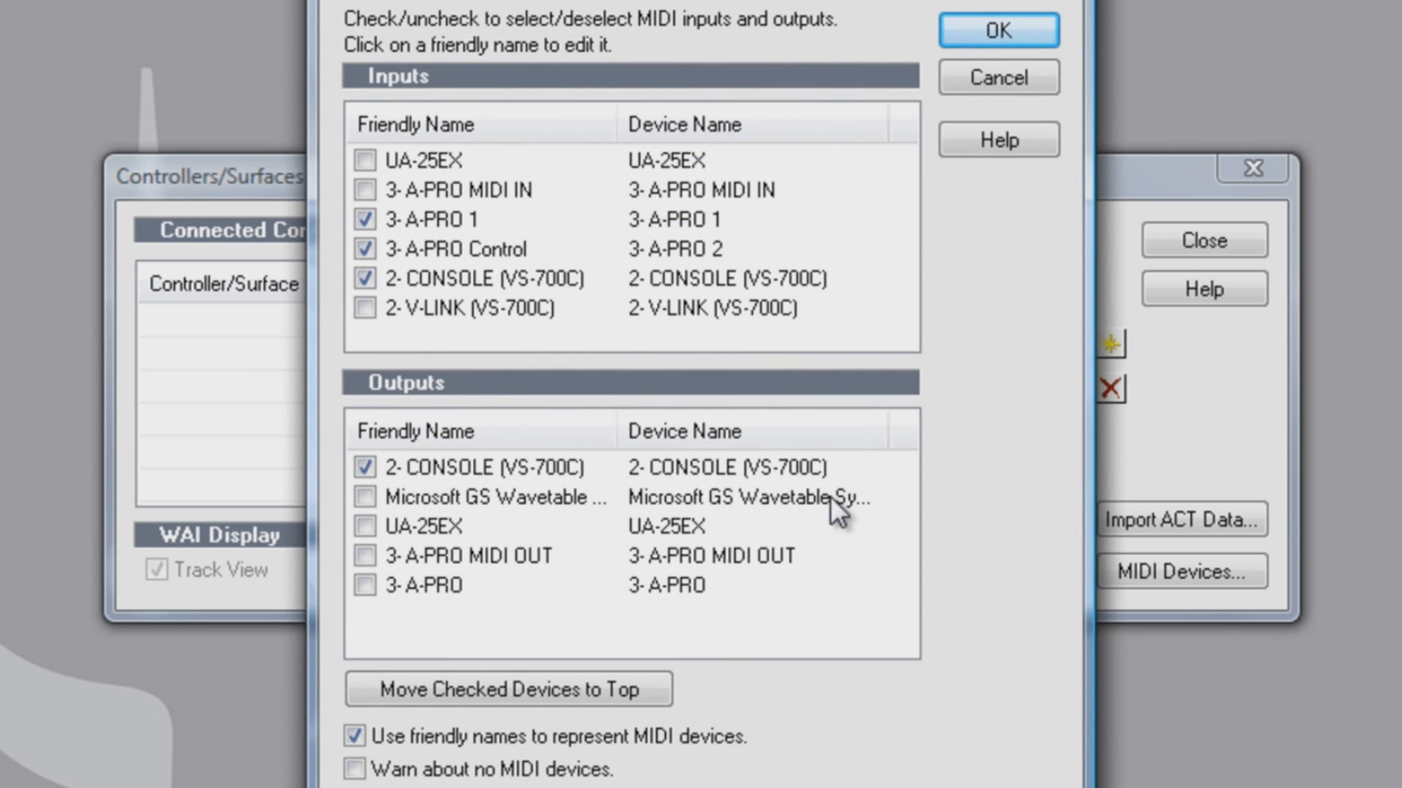
mouse_move(1061, 169)
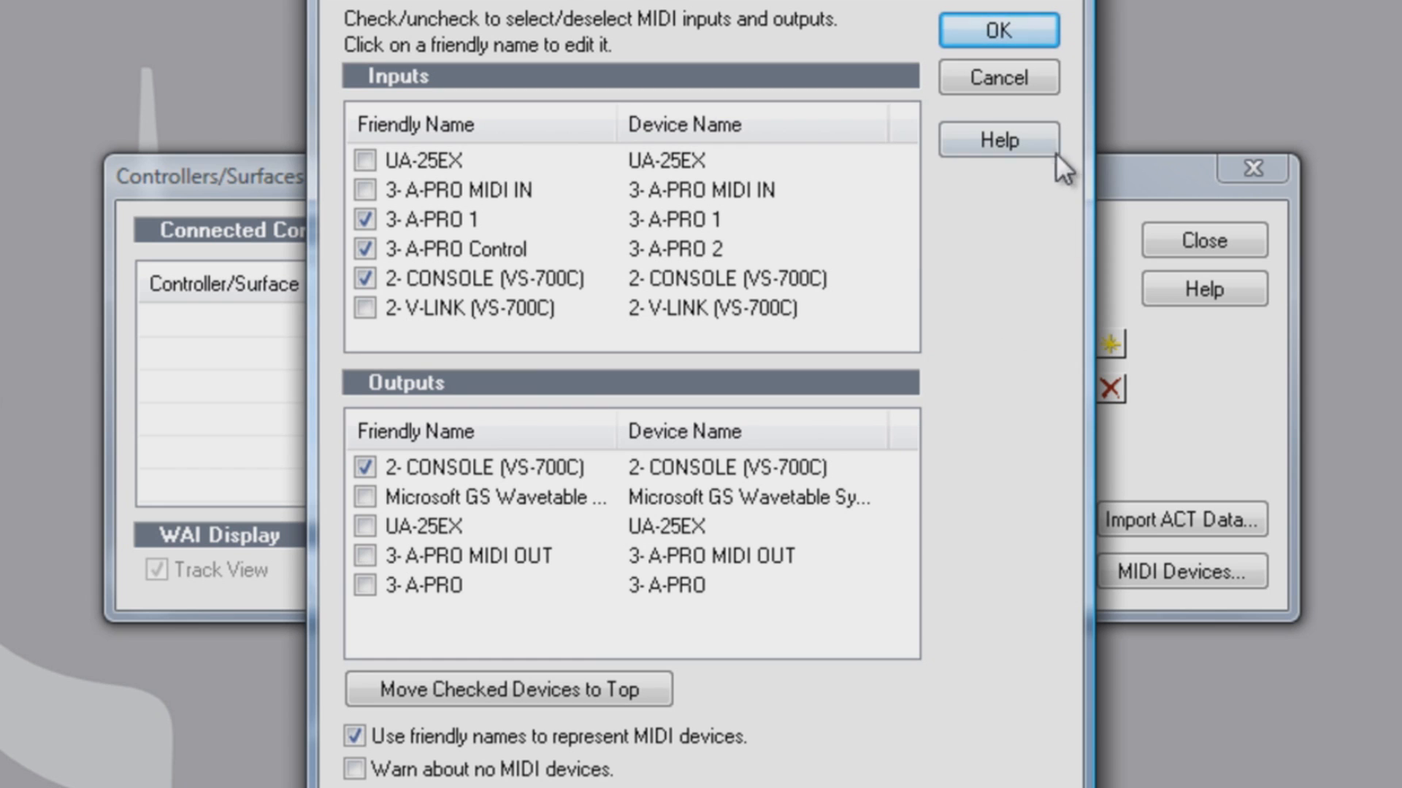
click(997, 29)
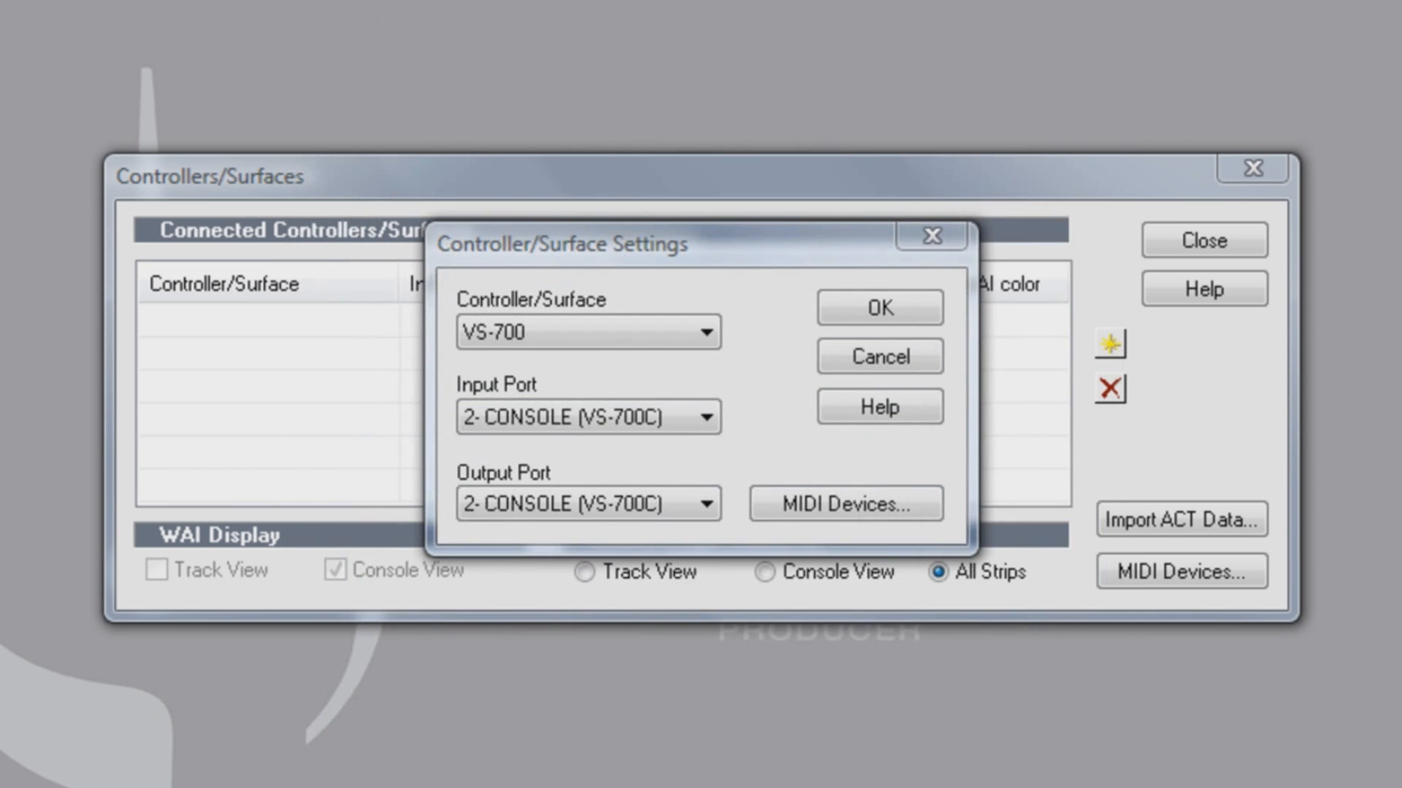
click(877, 308)
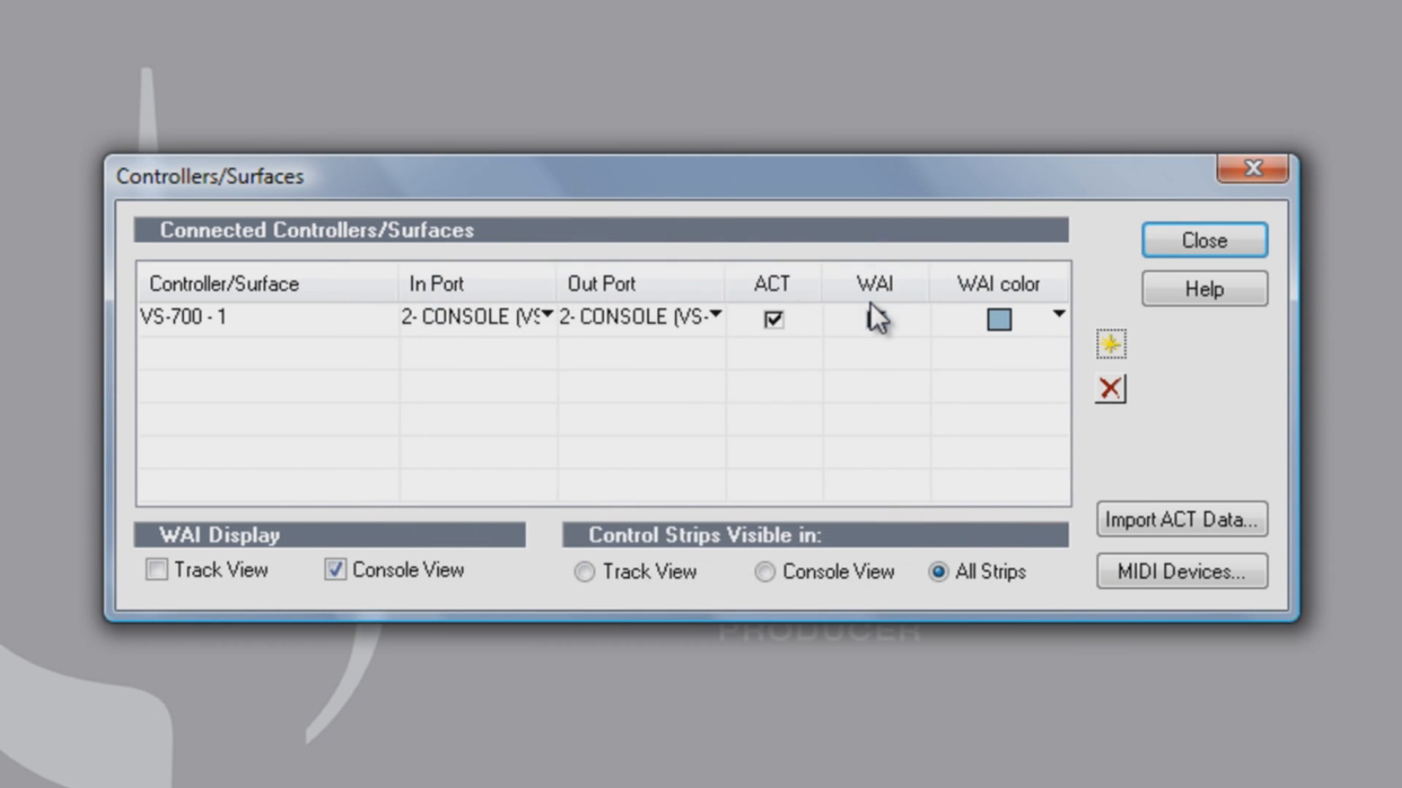
- Turn on WAI for VS-700 - 1 and add an A-PRO surface with 3- A-PRO Control input and no output
click(875, 320)
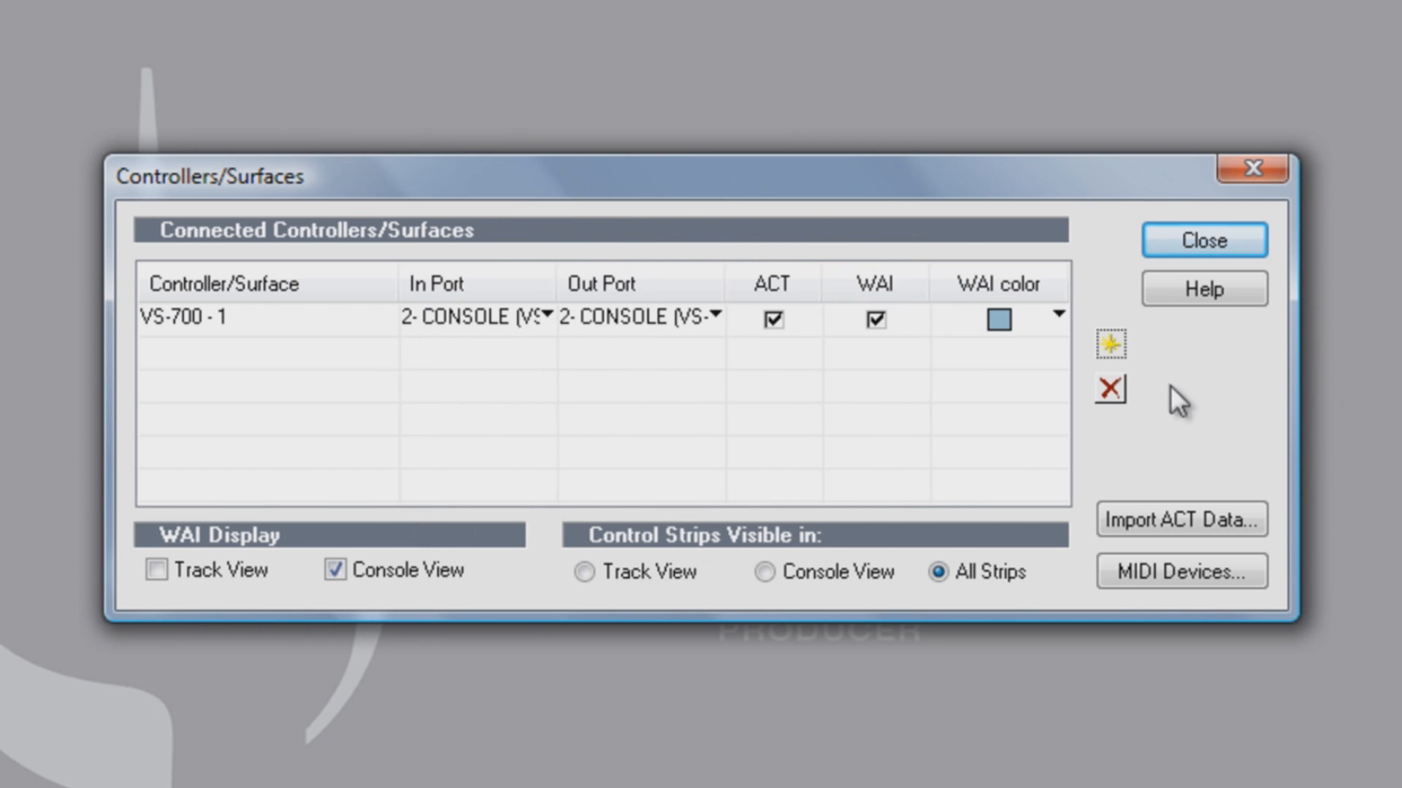
mouse_move(1111, 347)
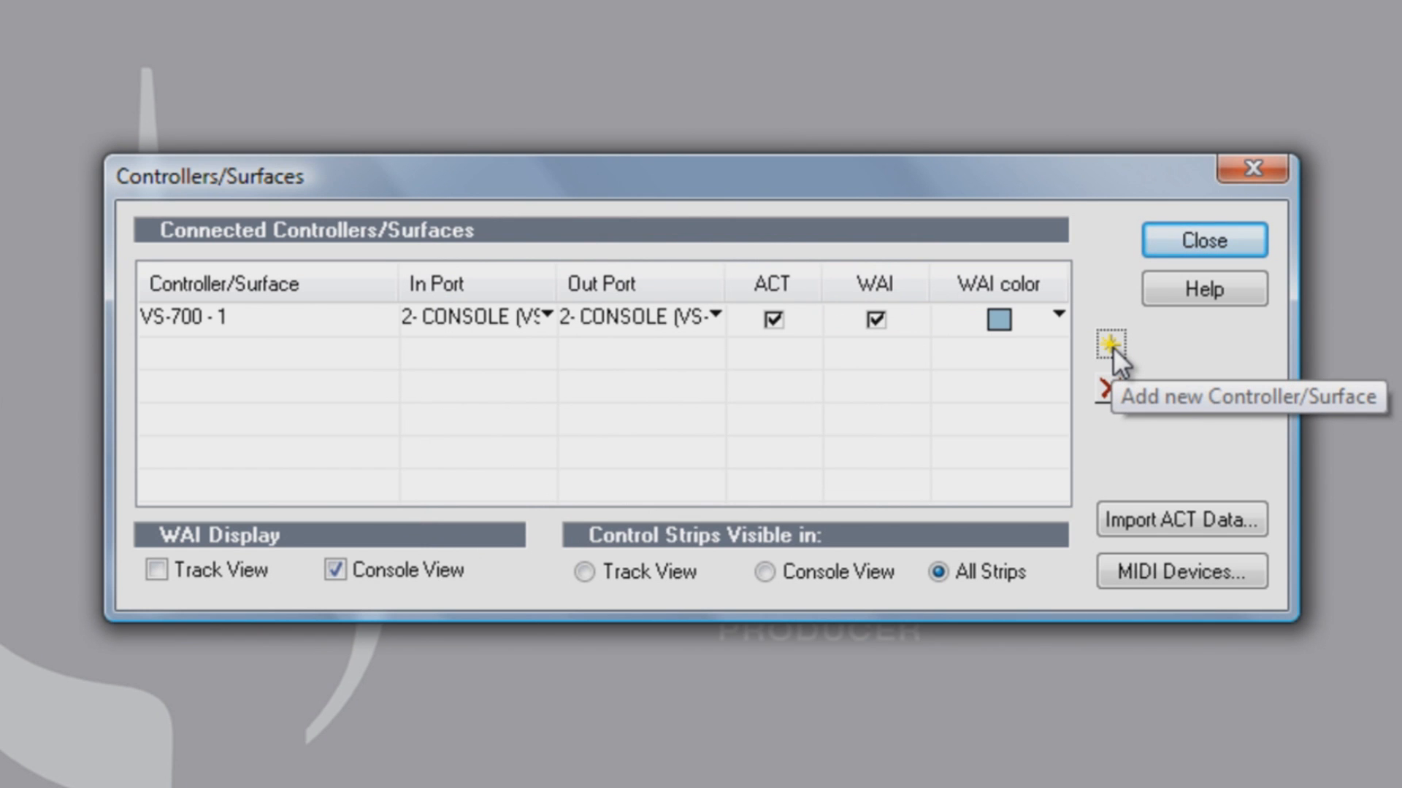
click(1108, 346)
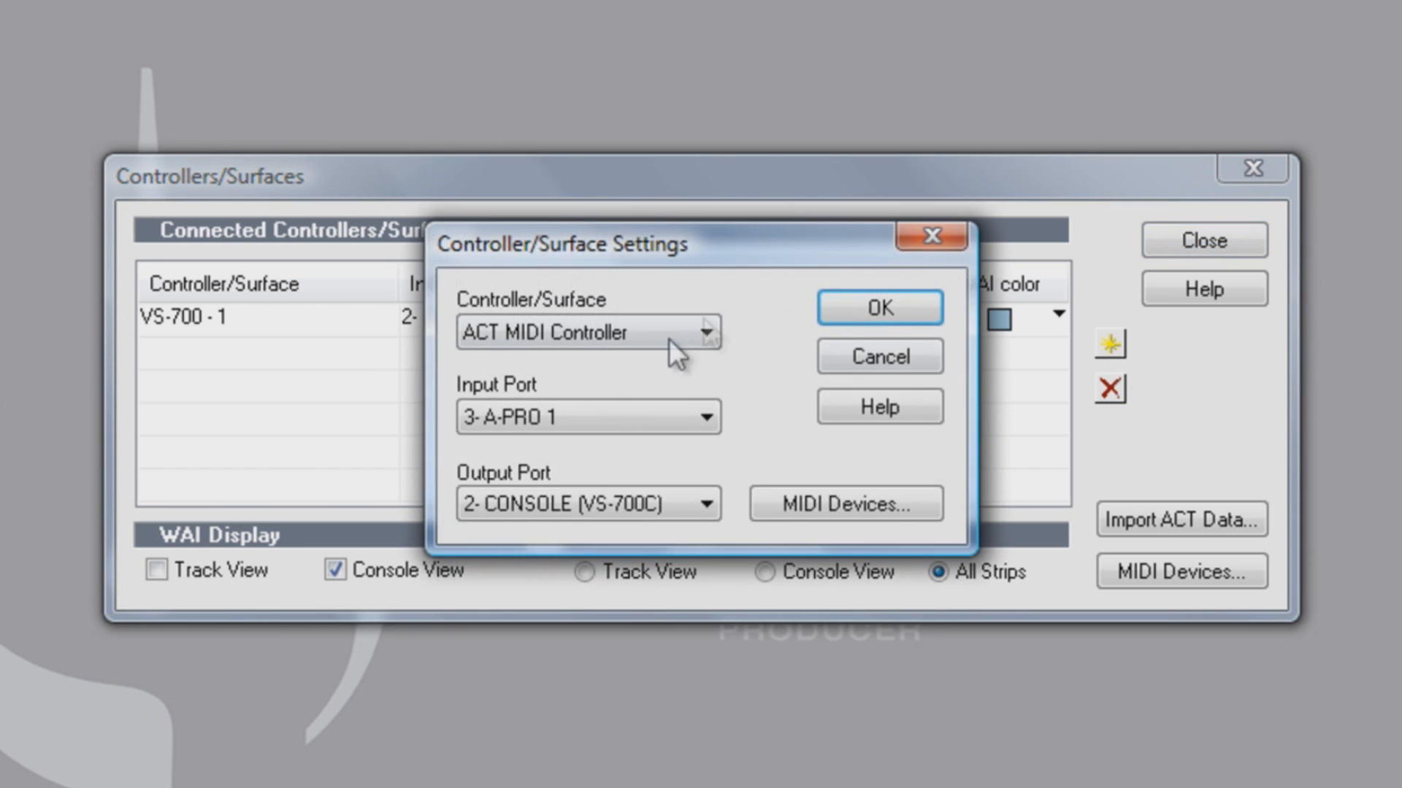
click(709, 333)
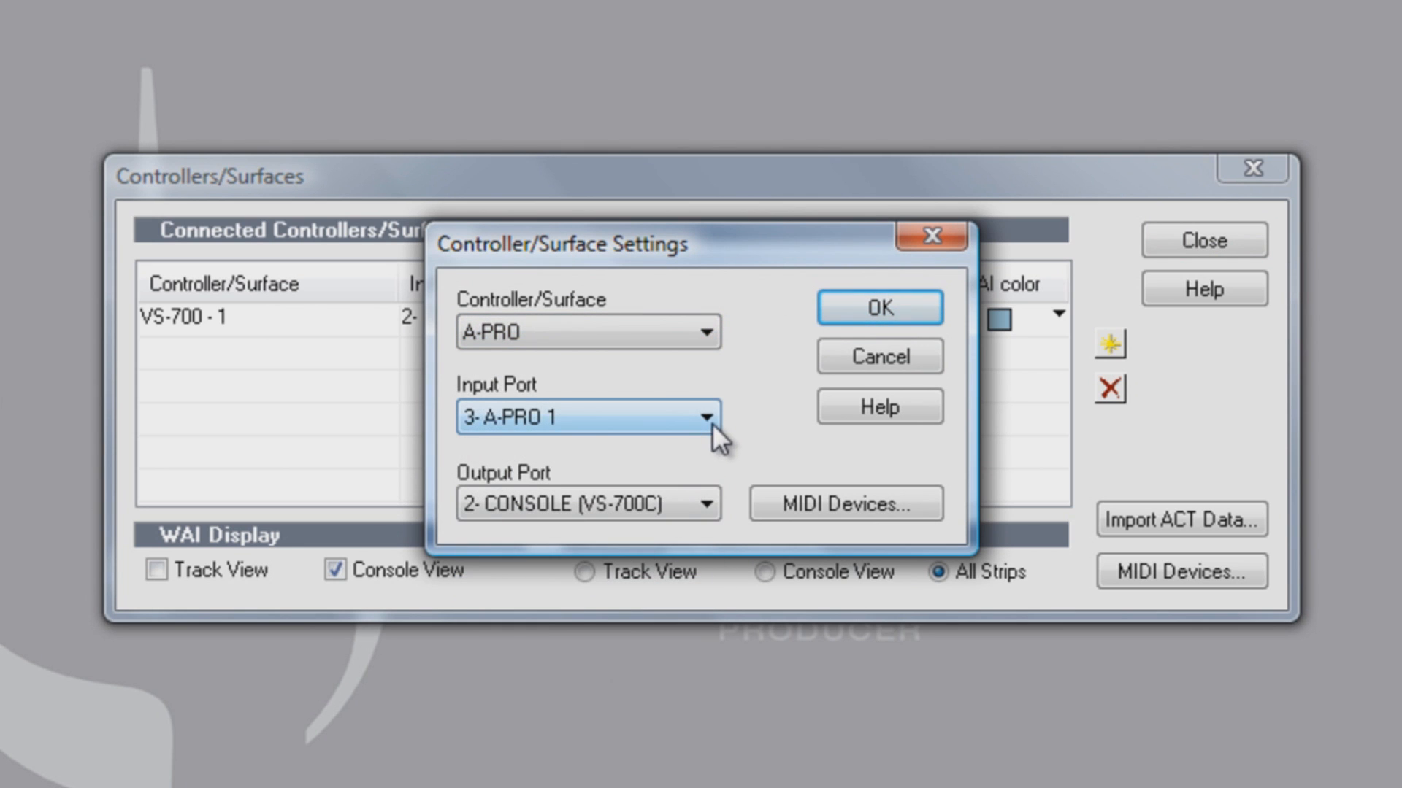
click(706, 416)
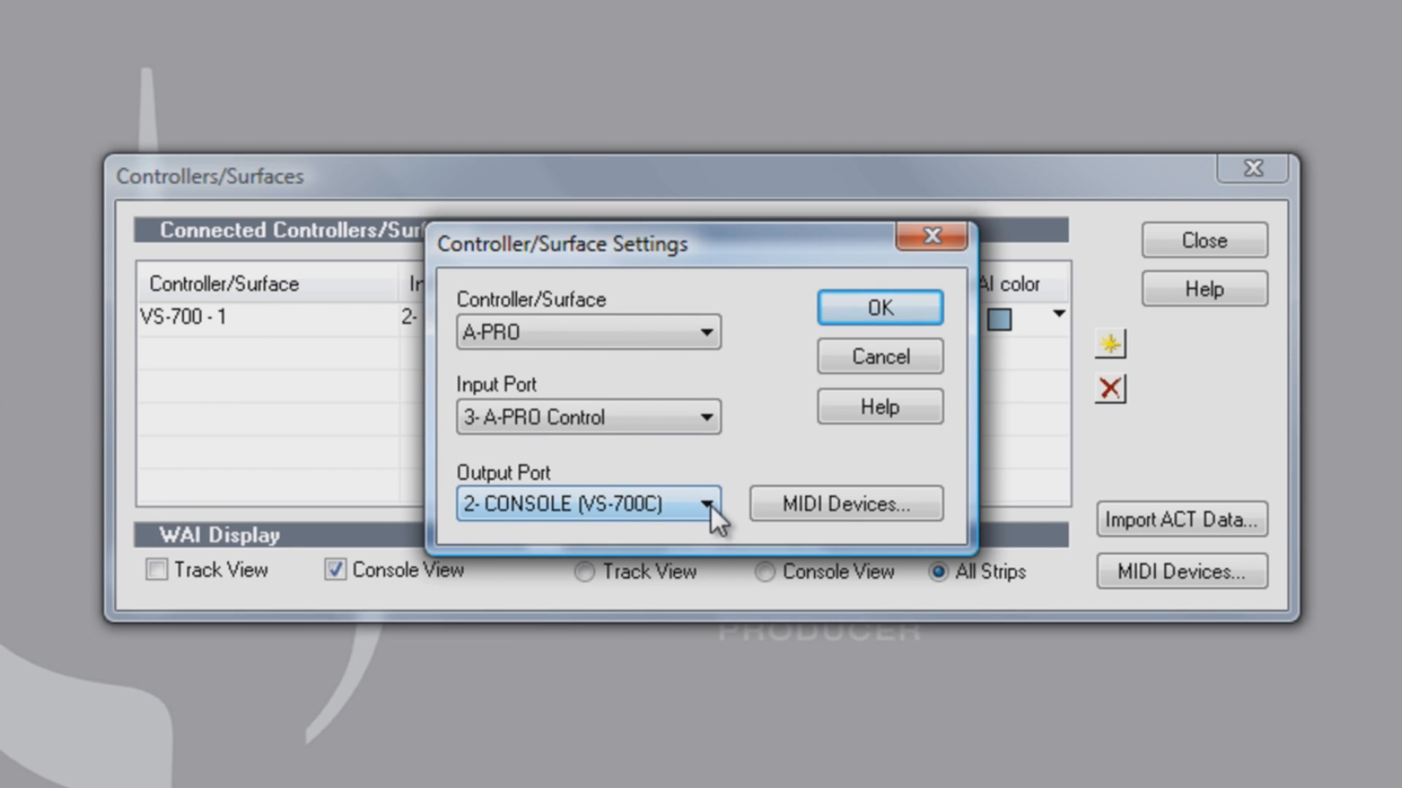
click(705, 503)
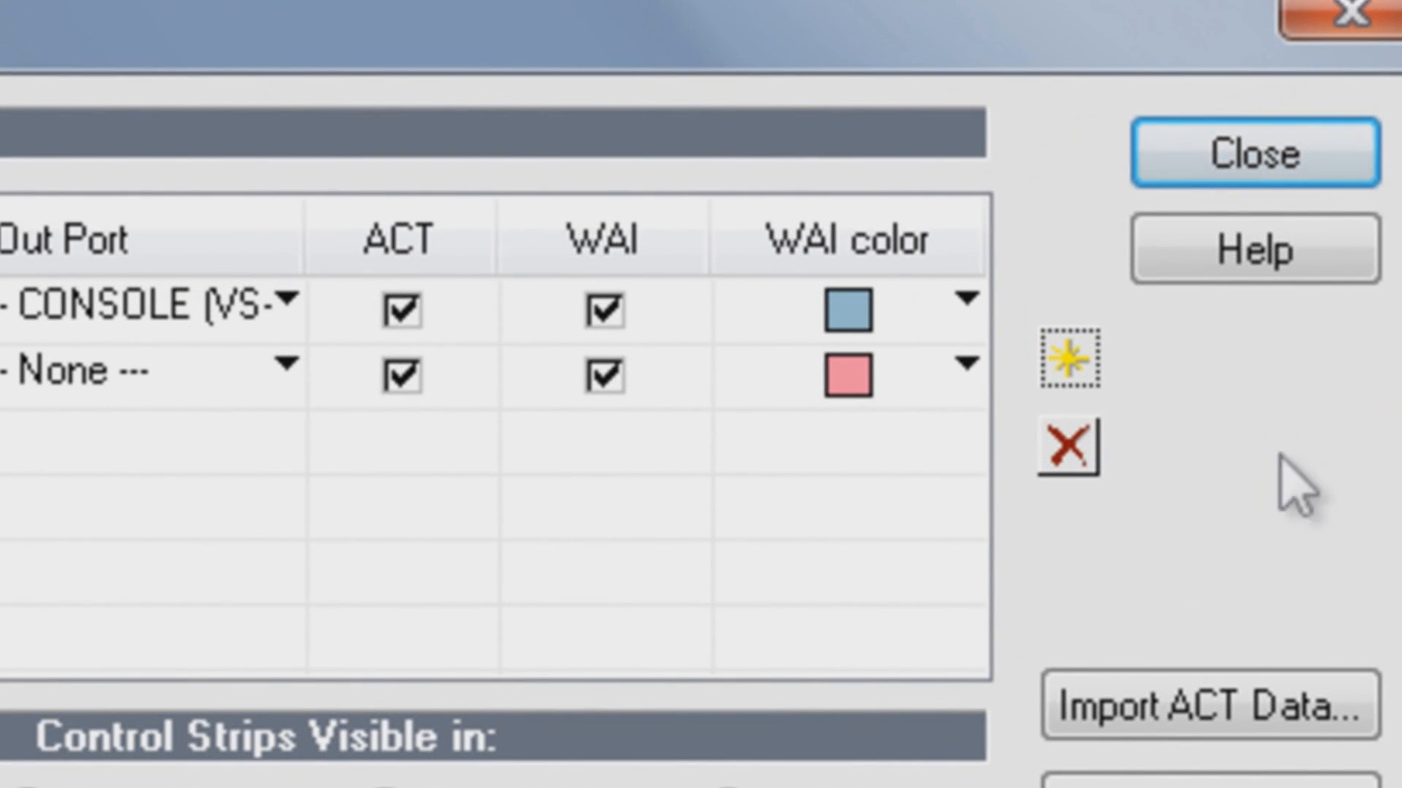
click(400, 311)
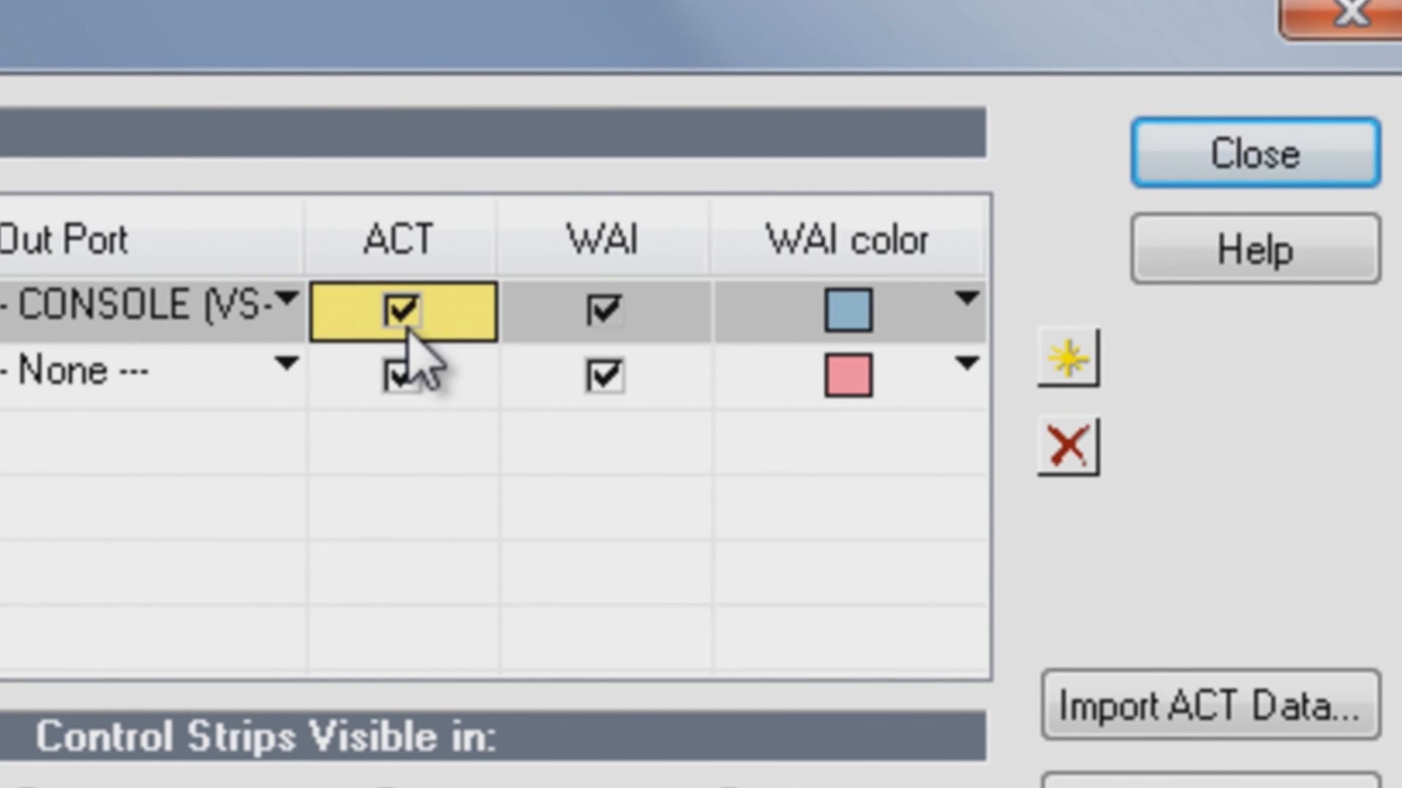
- Enable ACT for the A-PRO surface and WAI for both the VS-700 and A-PRO surfaces
click(400, 374)
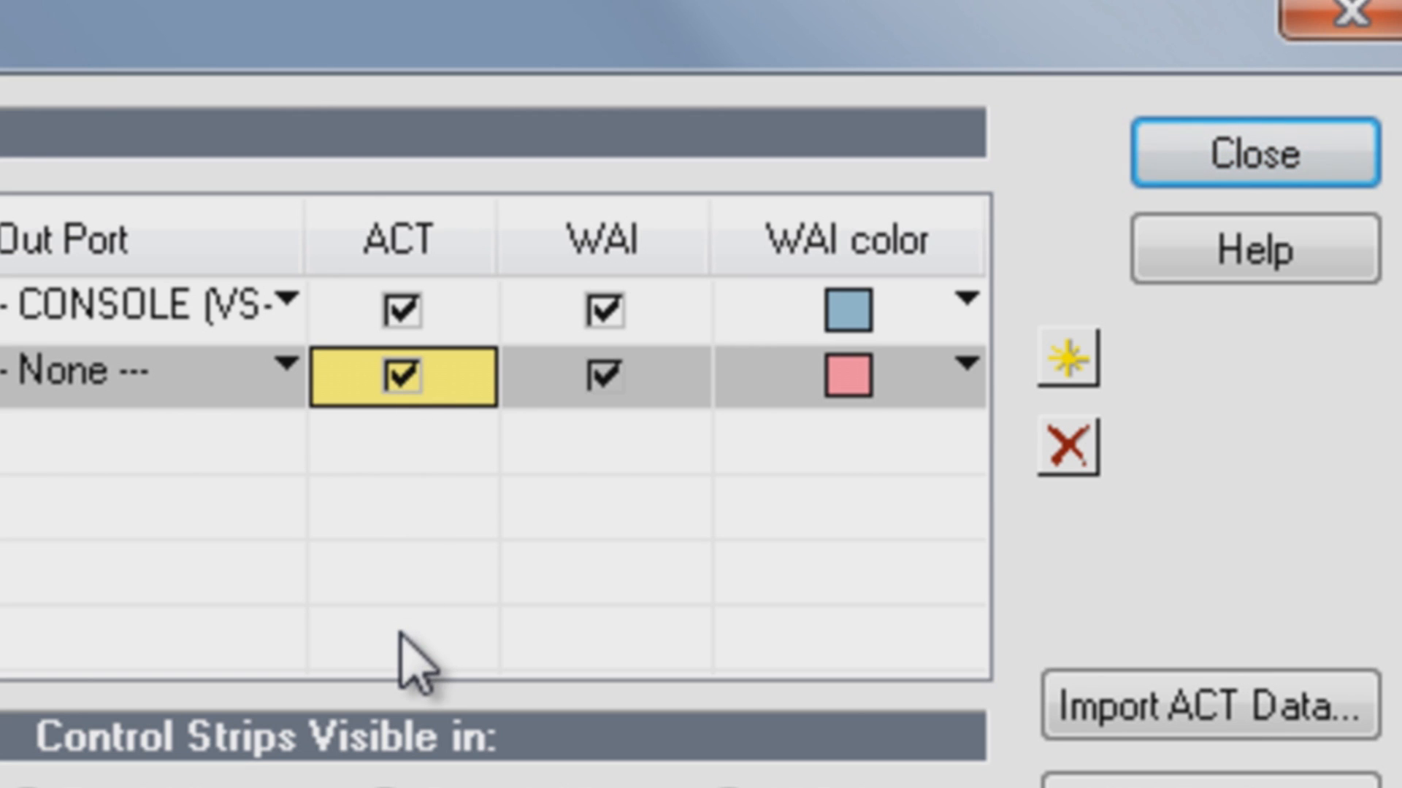
mouse_move(597, 501)
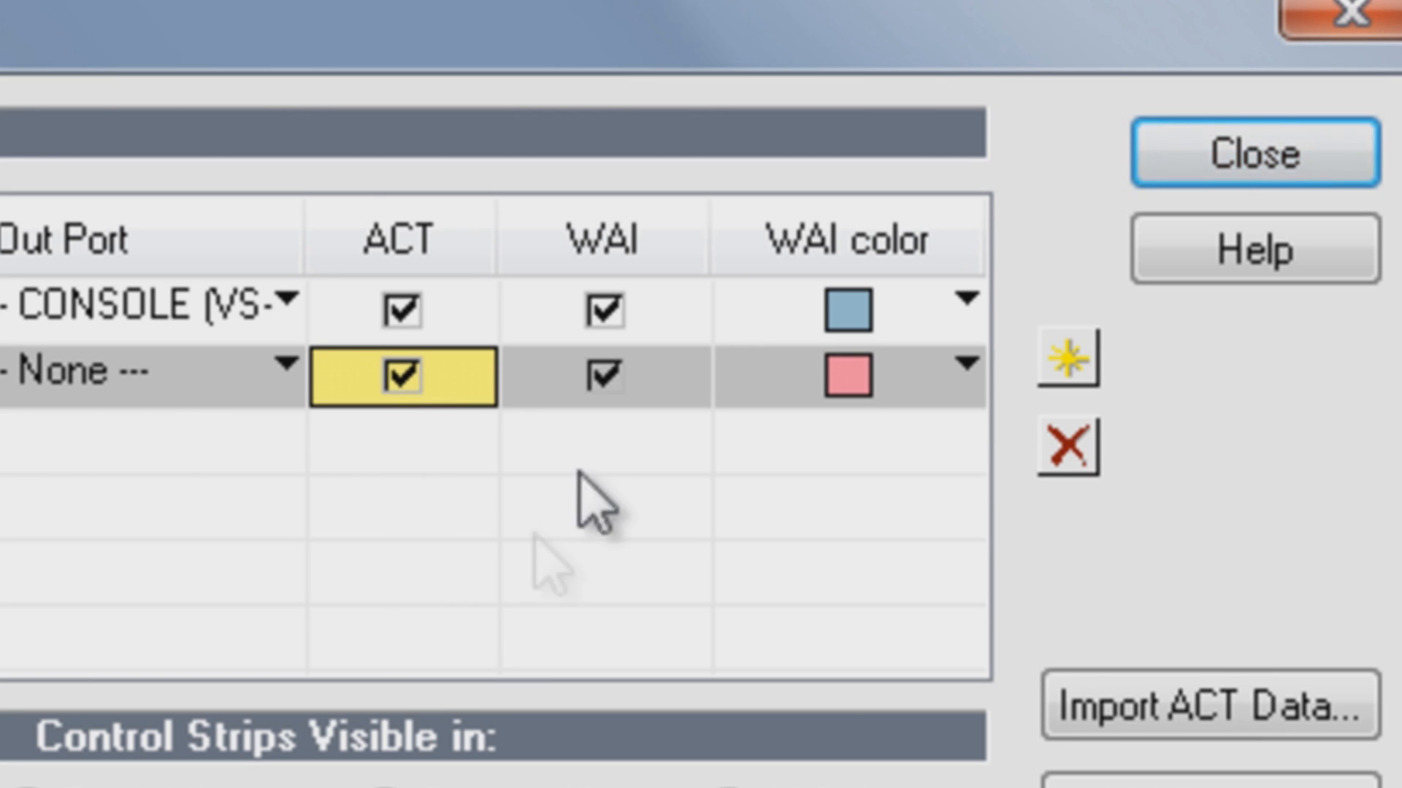
click(606, 309)
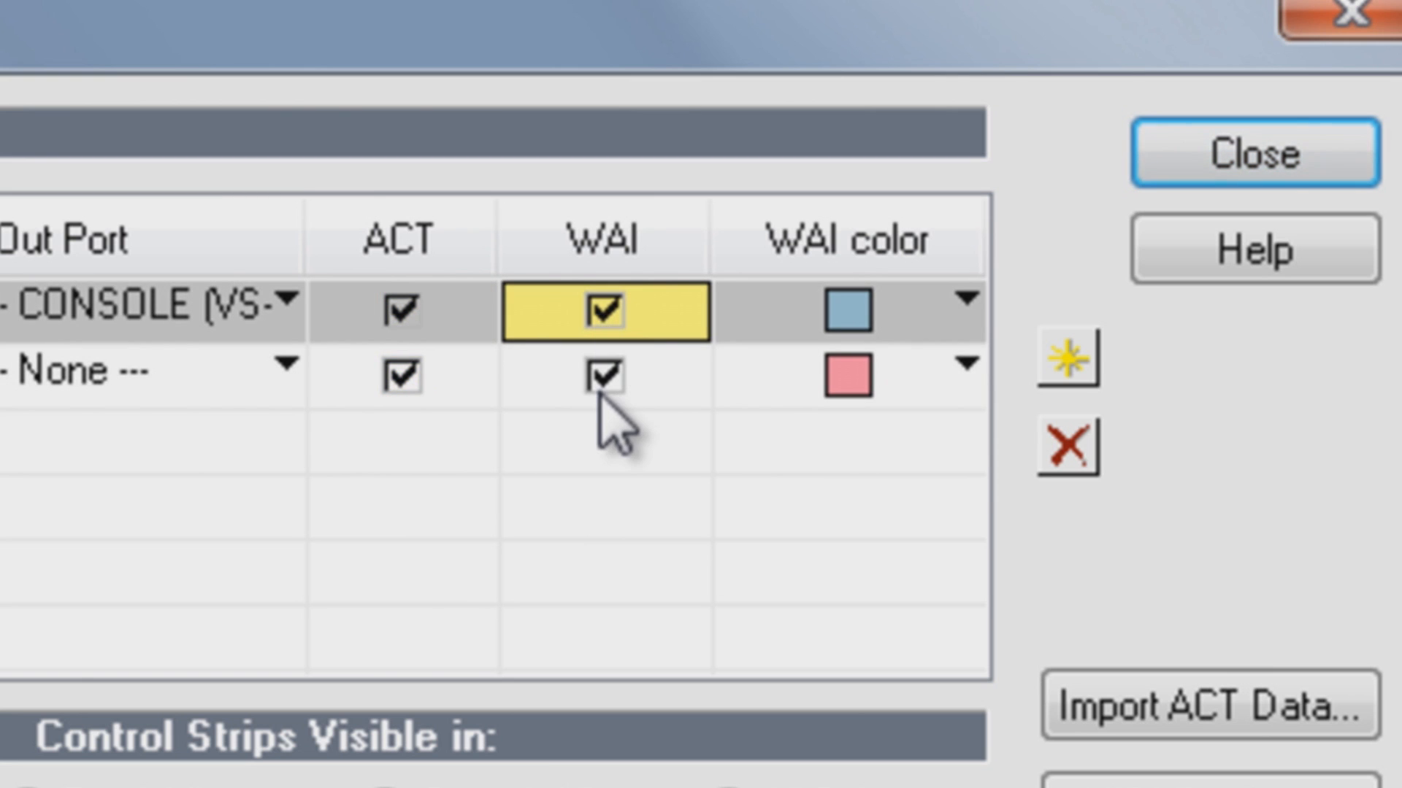
click(607, 375)
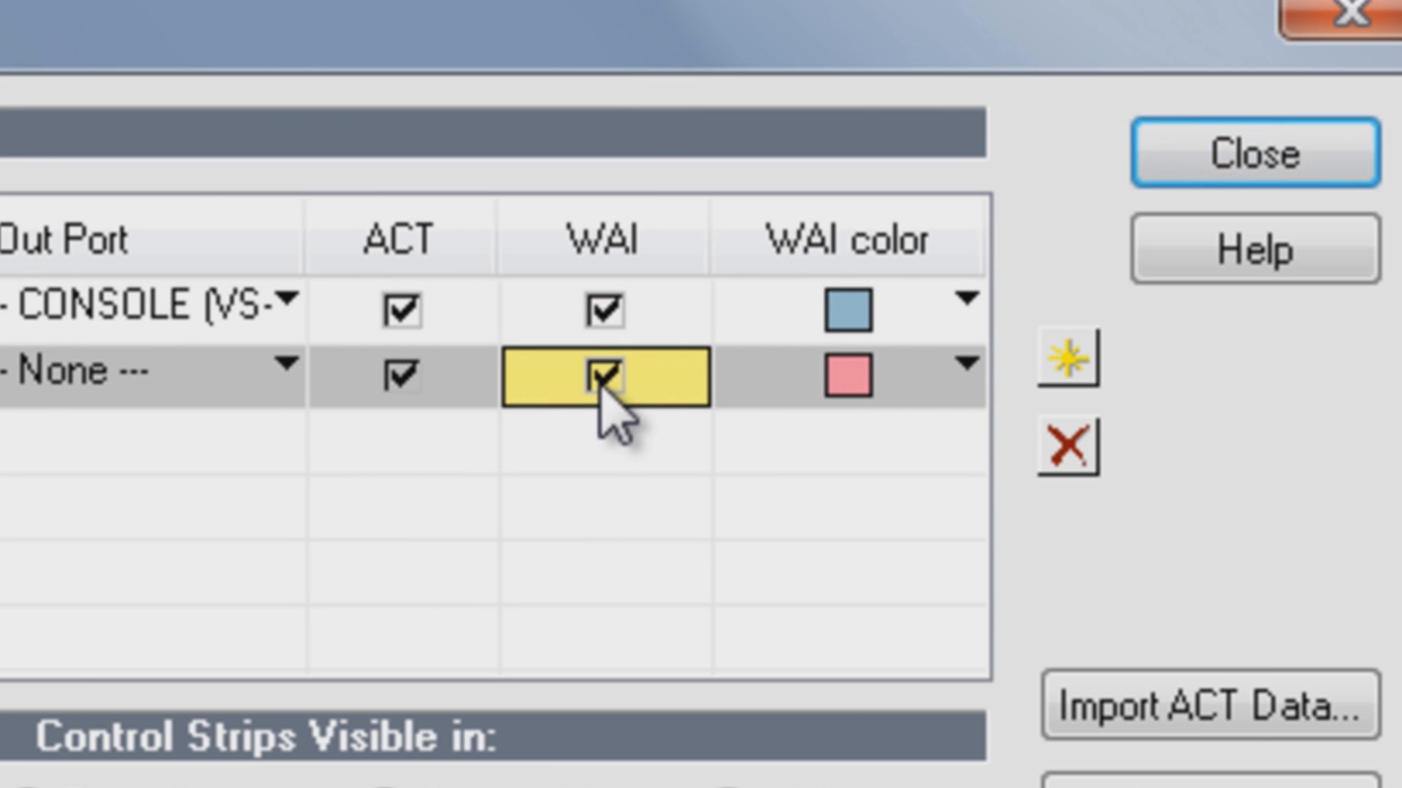
mouse_move(636, 627)
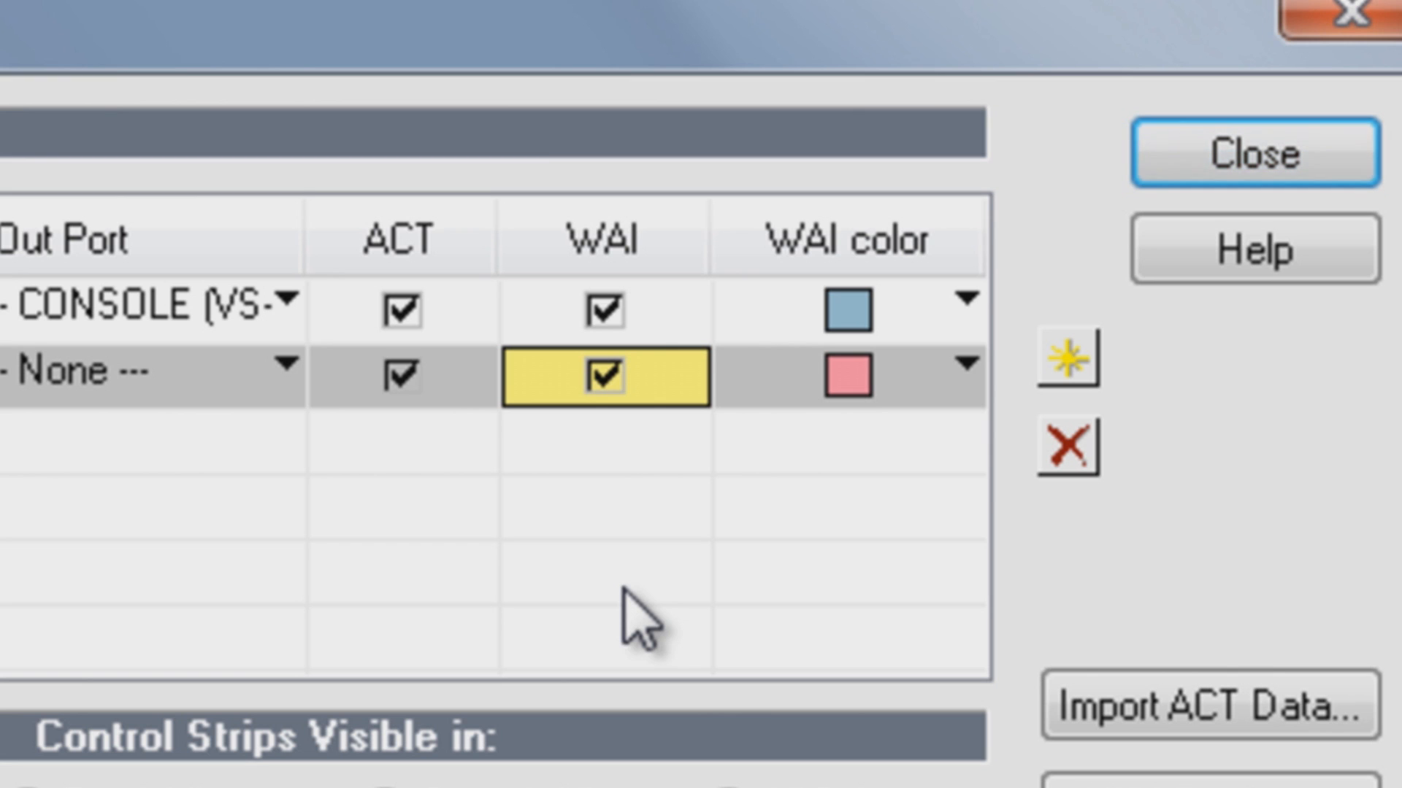
mouse_move(952, 340)
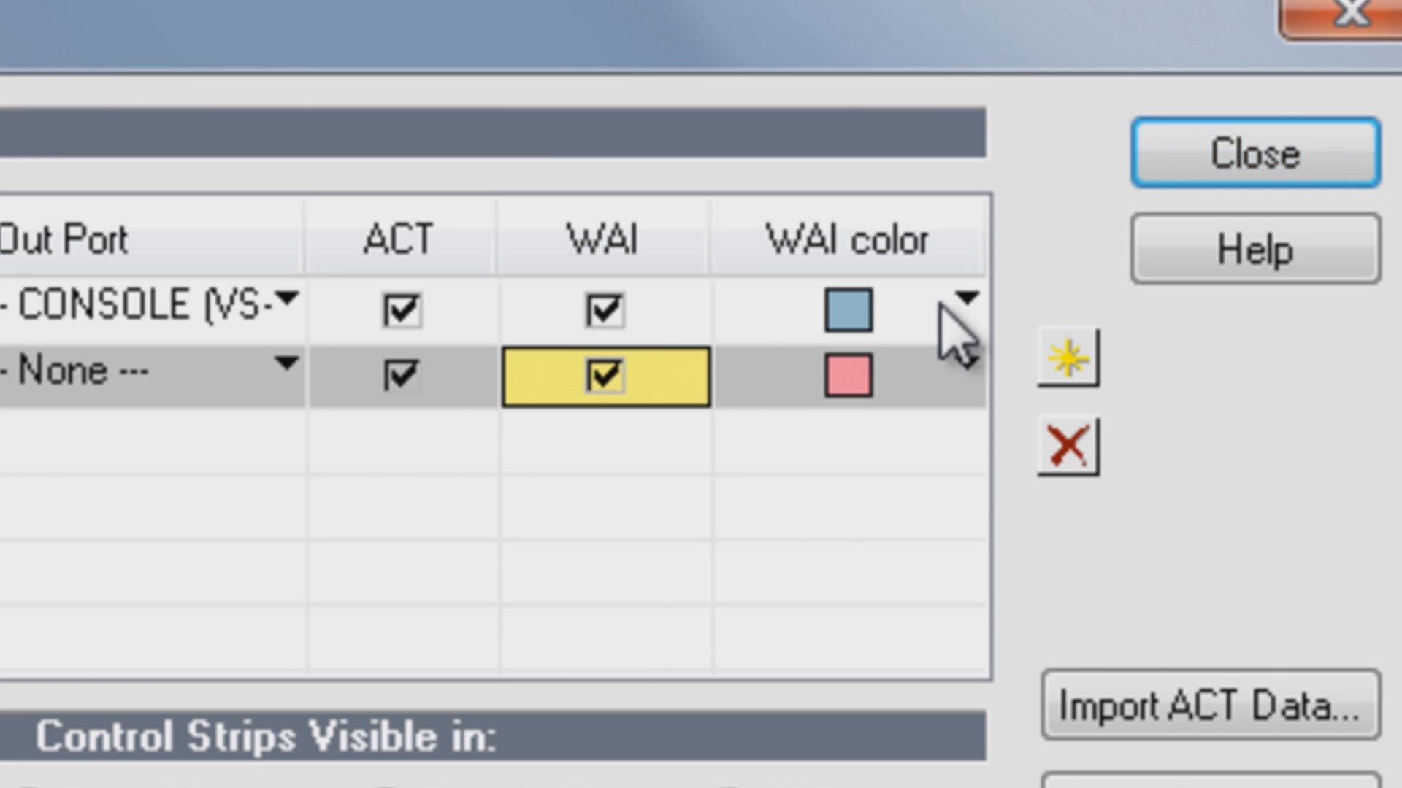
- Give the A-PRO surface a pink WAI colour
click(962, 309)
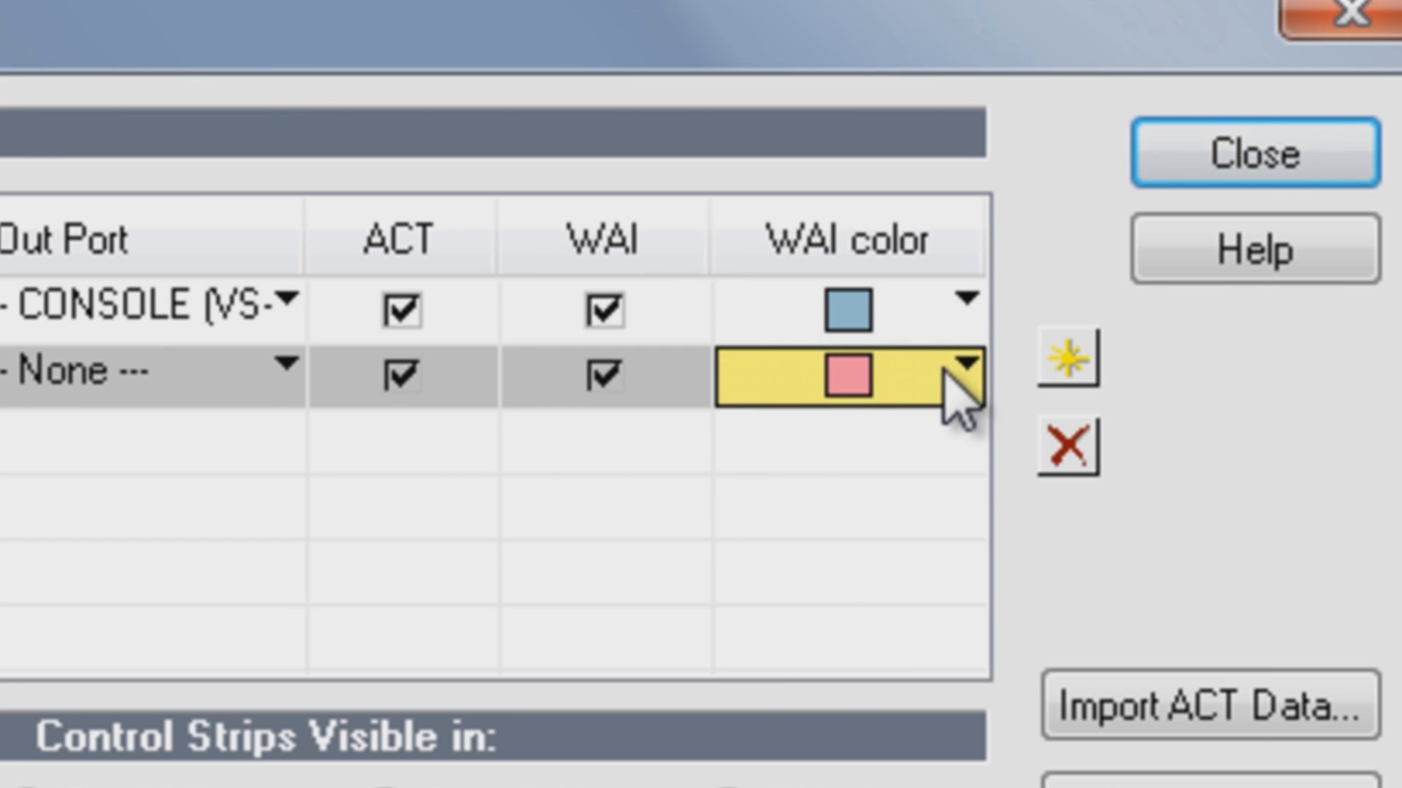
click(963, 372)
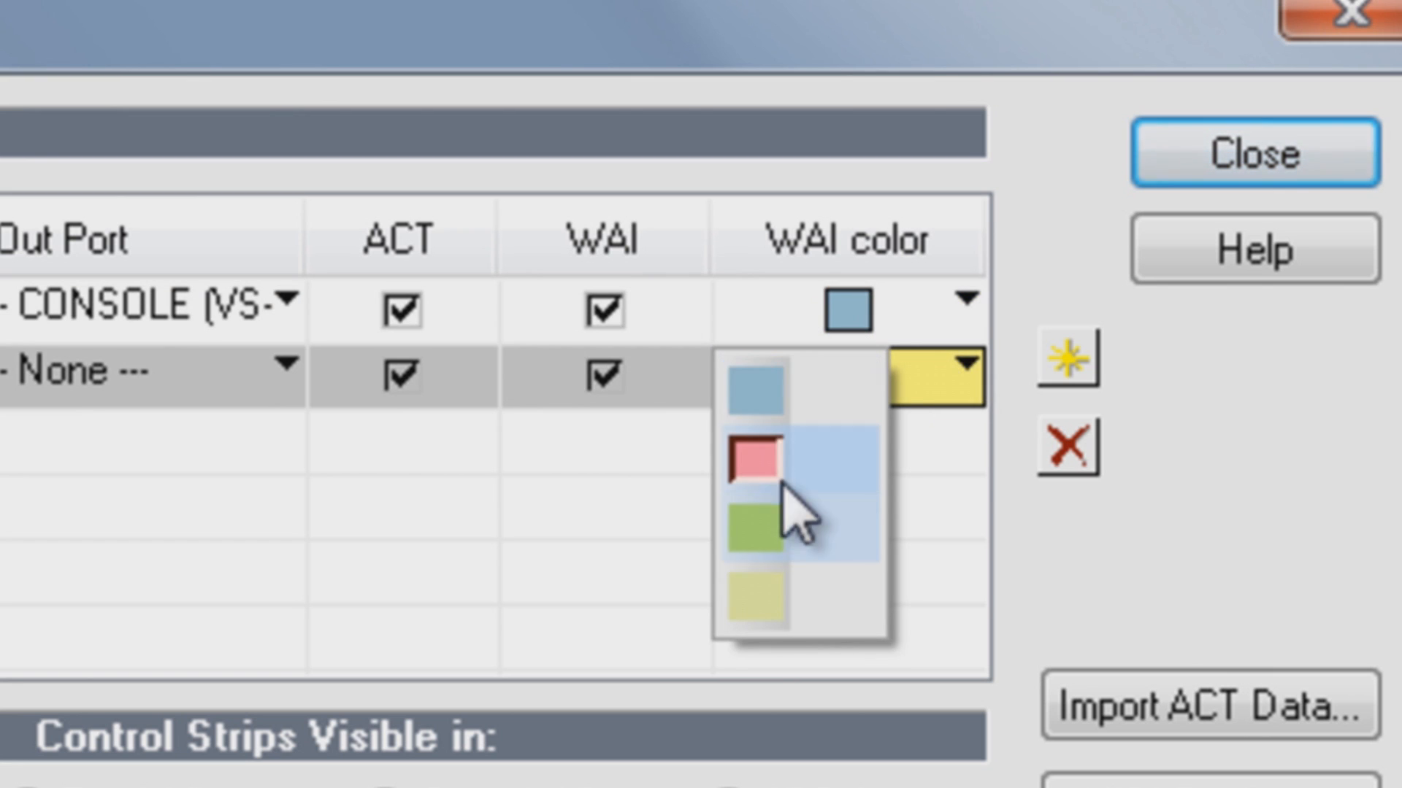
click(753, 458)
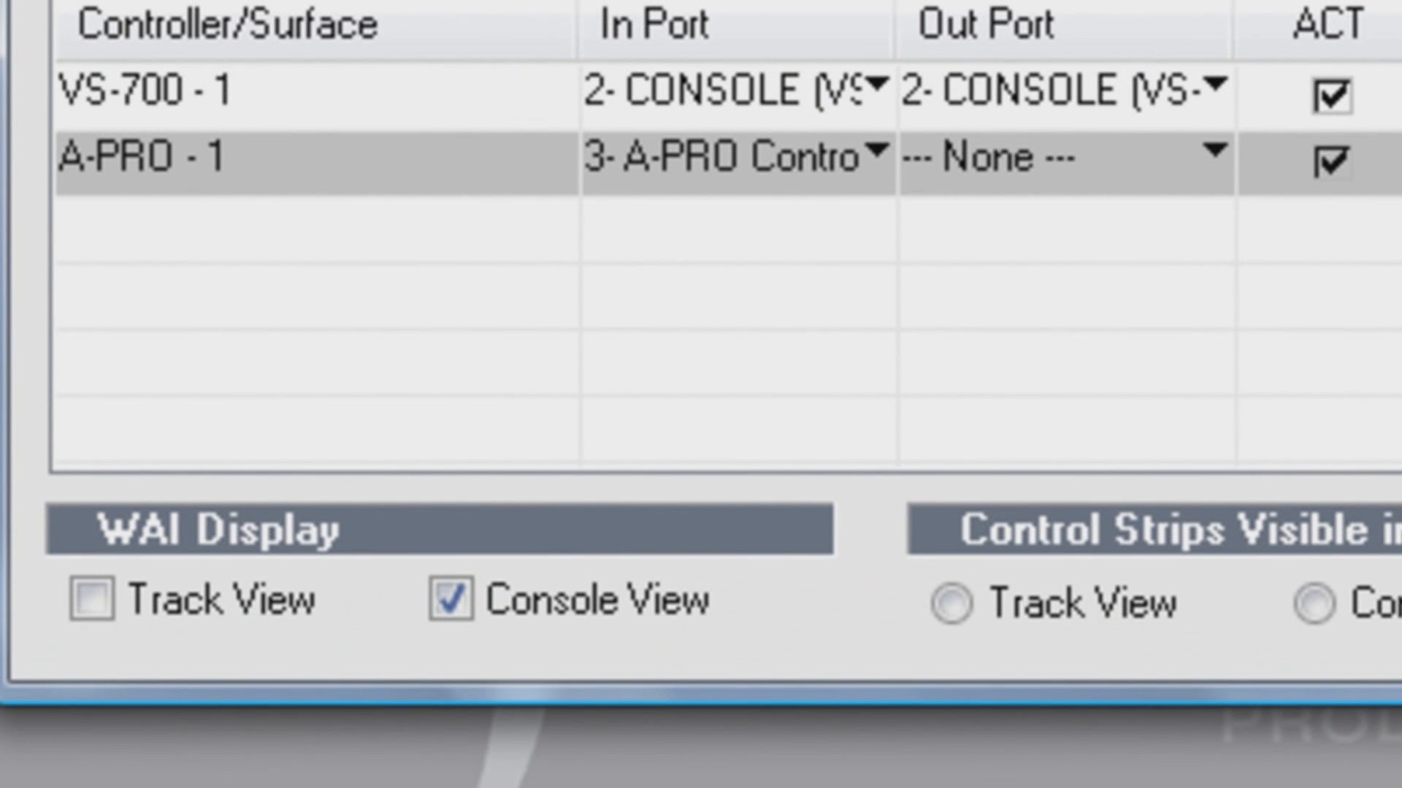
mouse_move(81, 616)
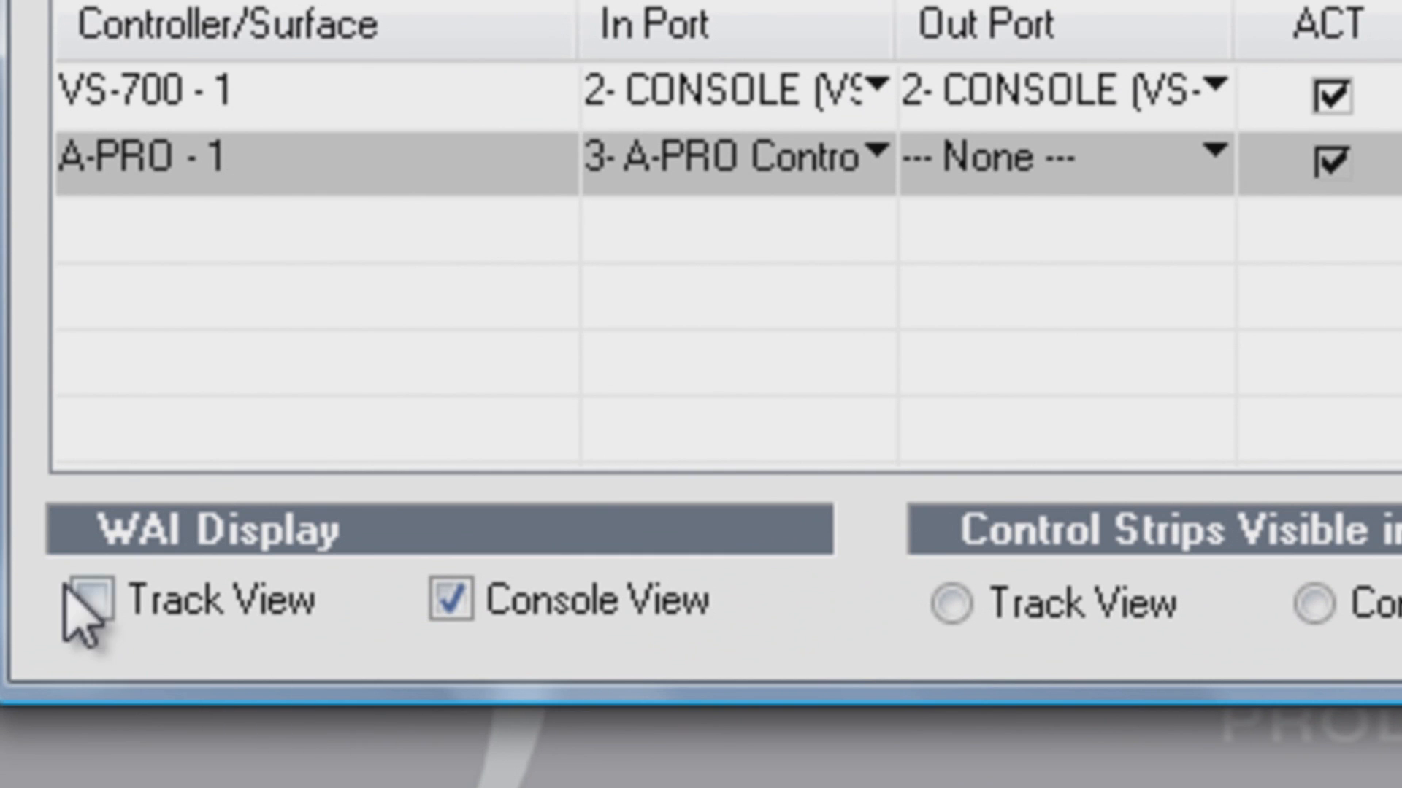
- Enable the WAI display for Track View in addition to Console View
click(84, 600)
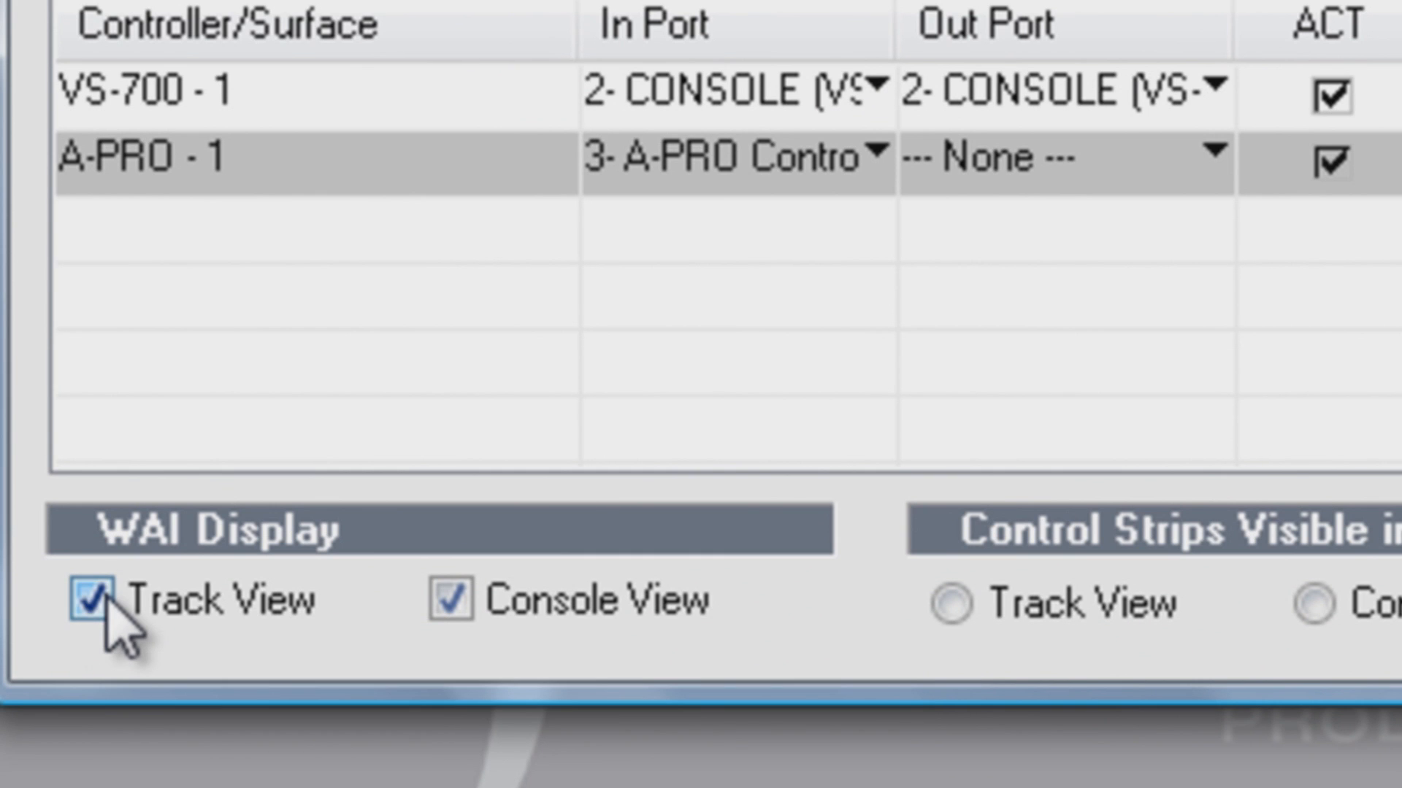
mouse_move(451, 597)
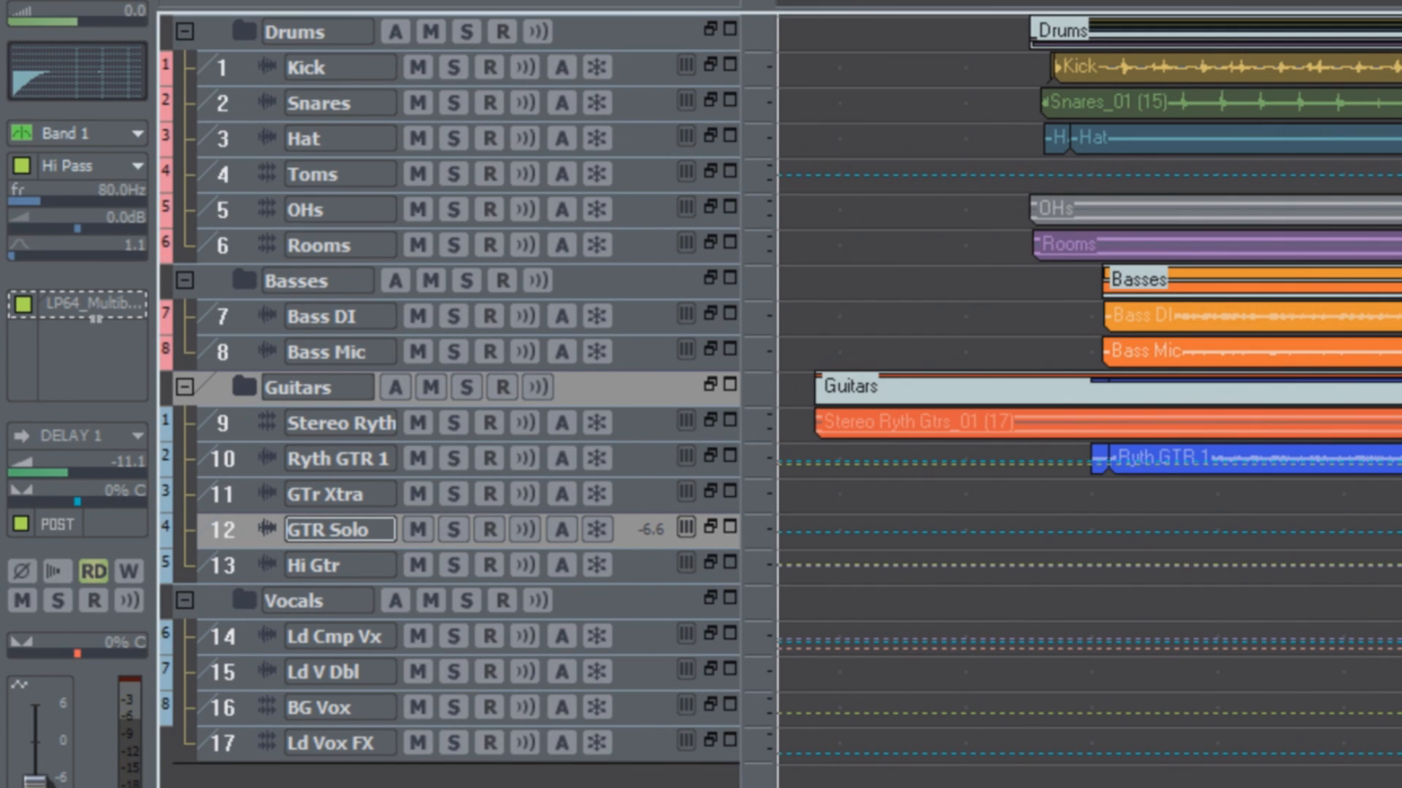
mouse_move(654, 562)
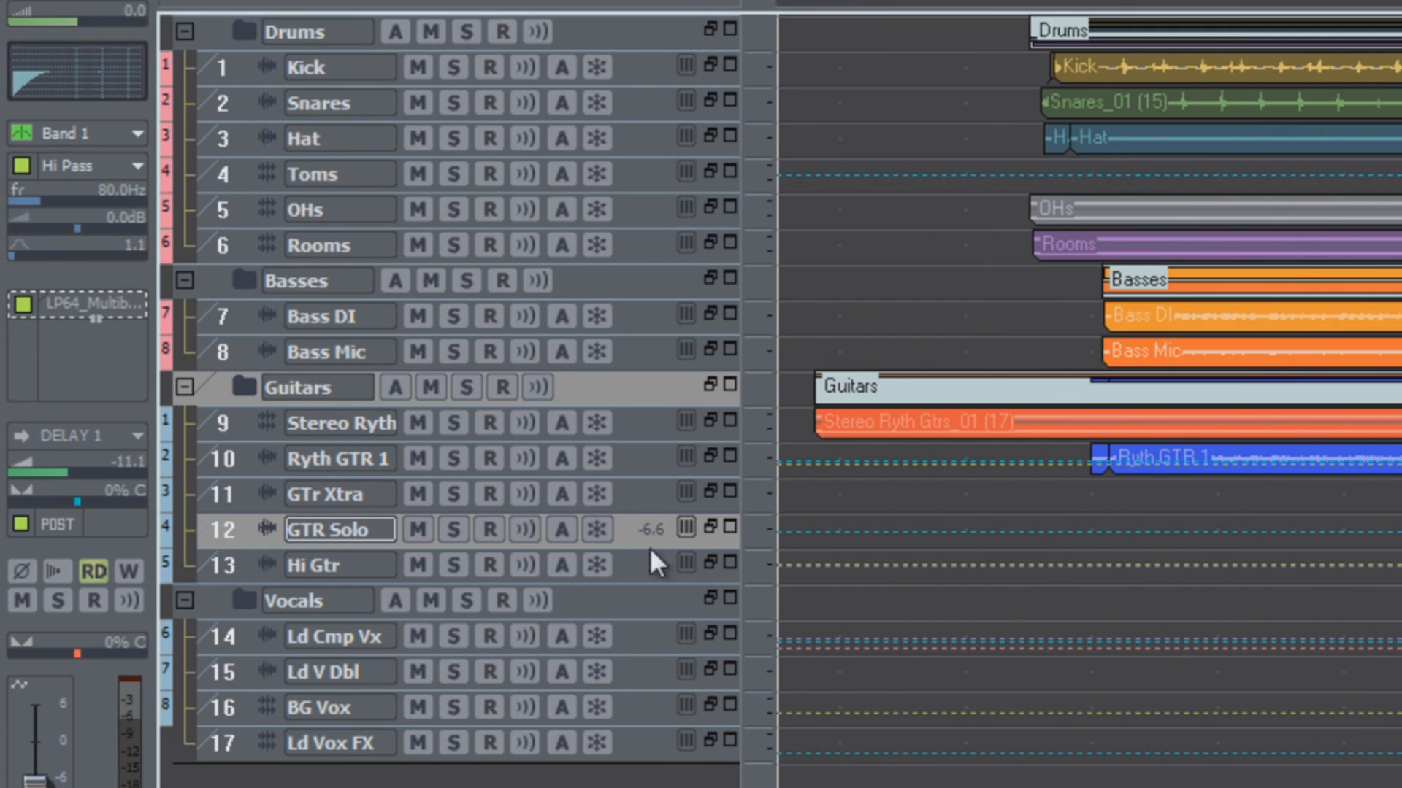
mouse_move(169, 447)
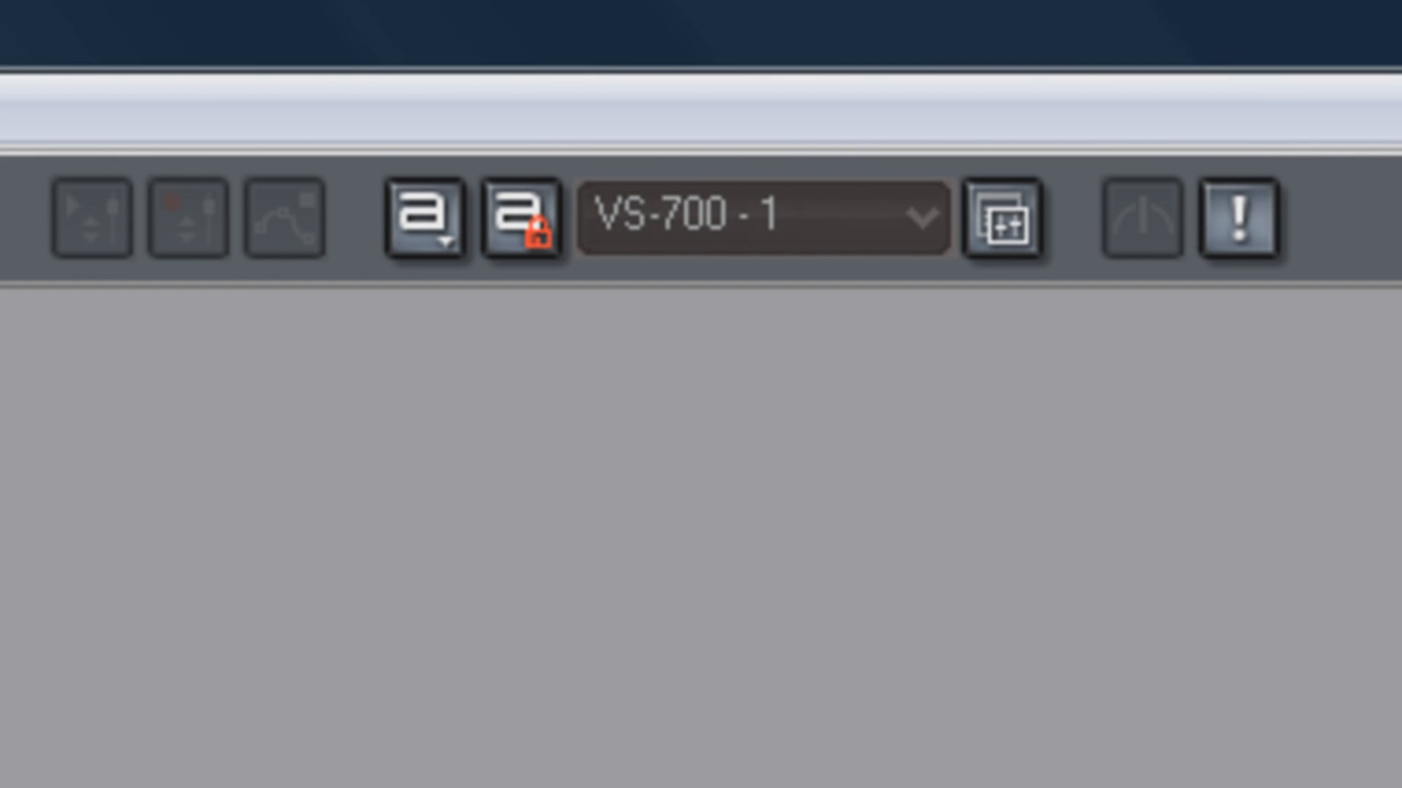
- Review the VS-700 surface properties, then make A-PRO - 1 active and show its properties
click(911, 219)
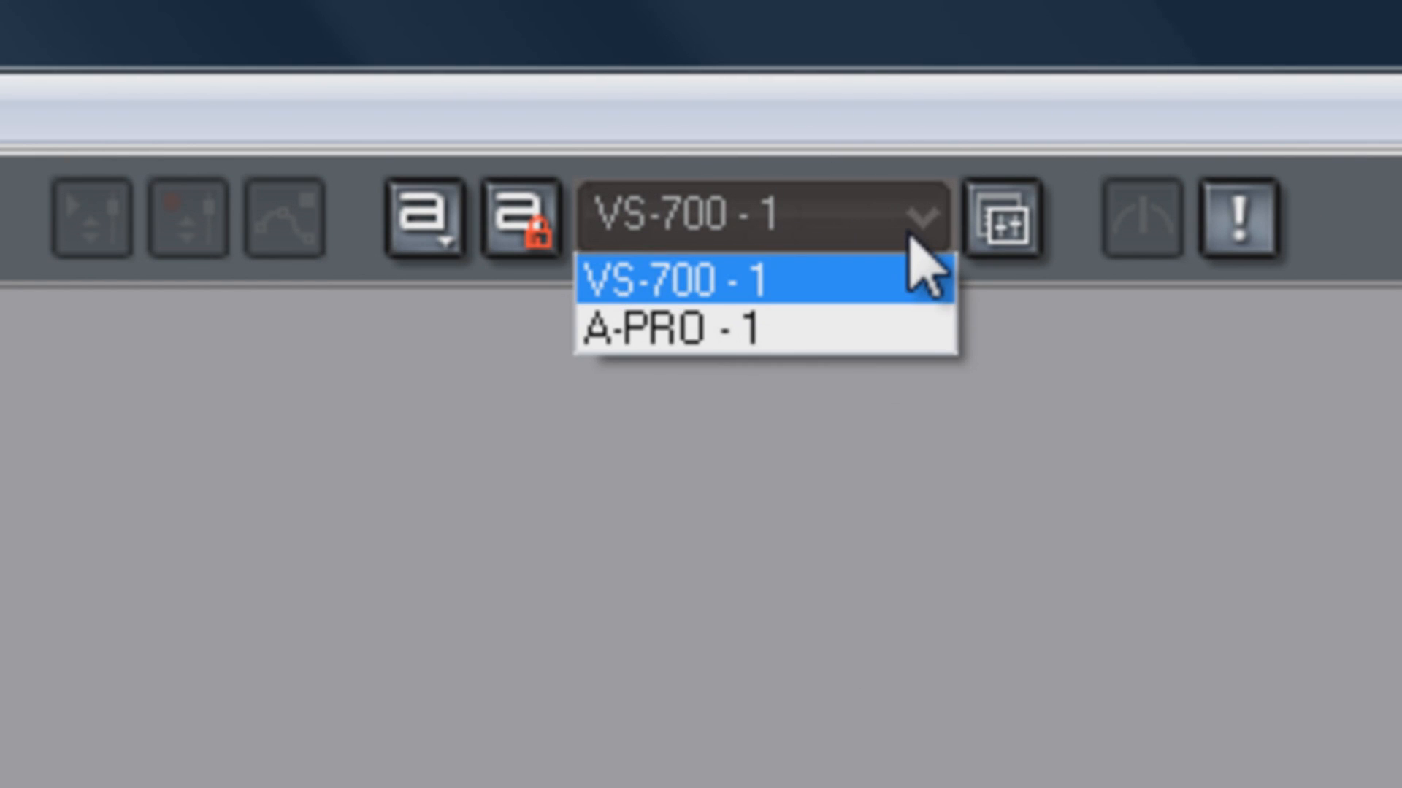
click(742, 281)
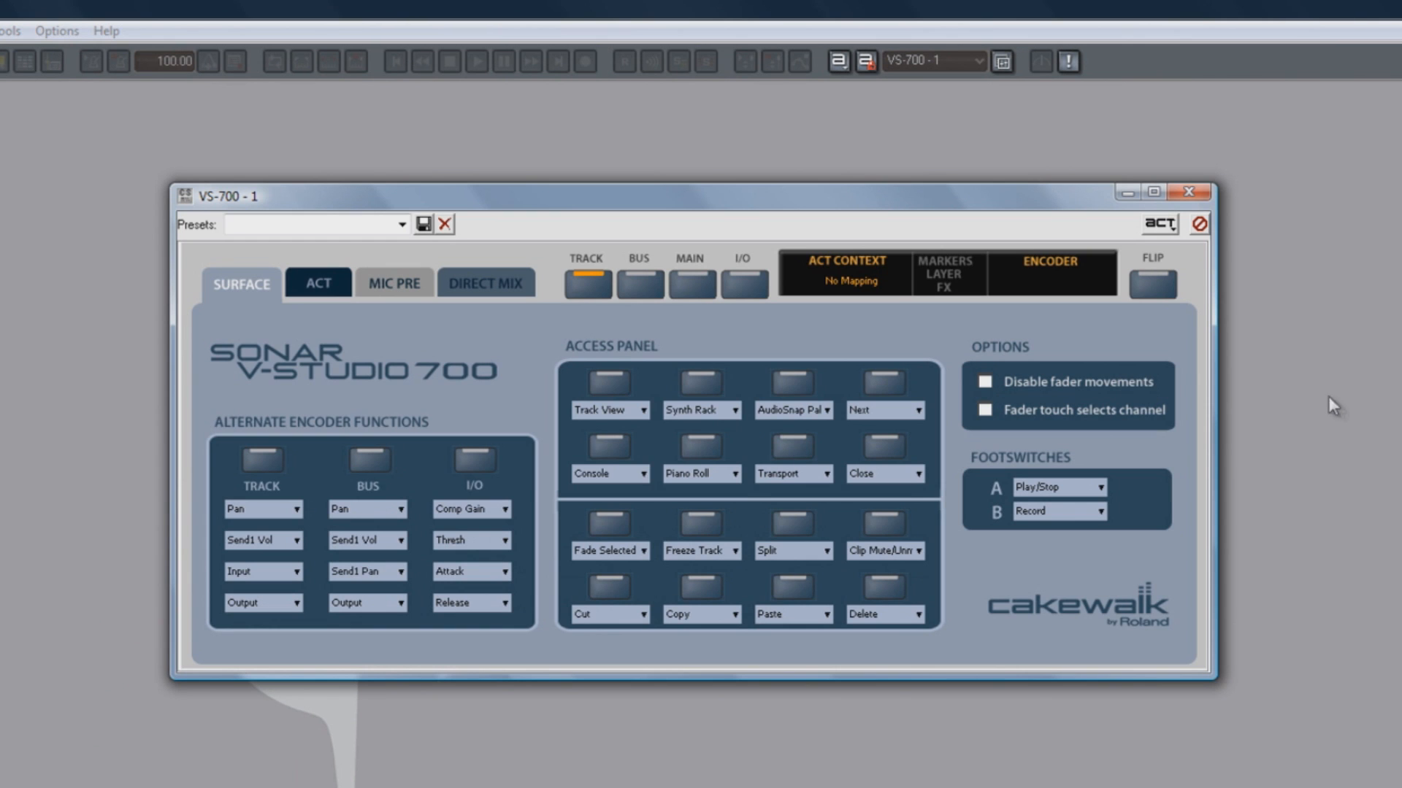
mouse_move(1189, 193)
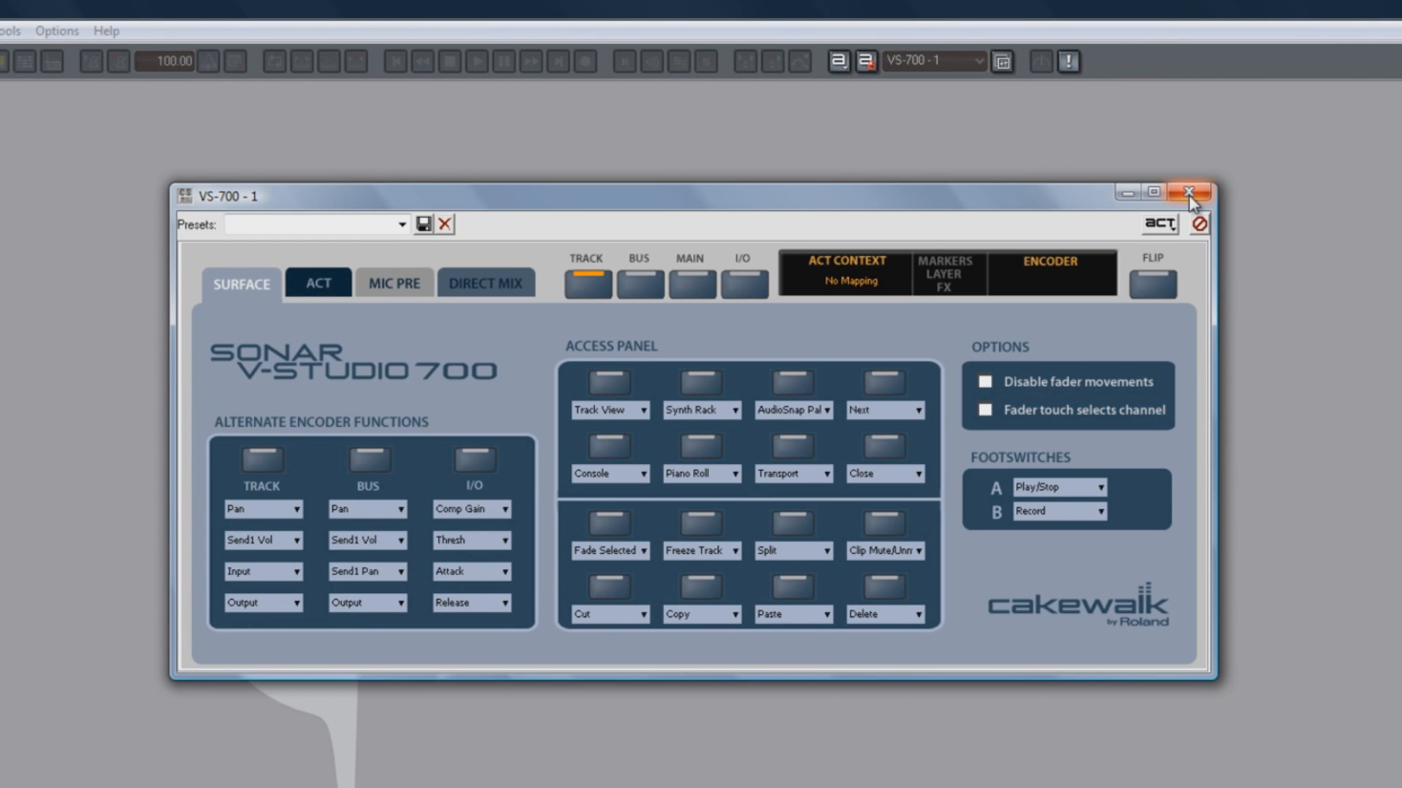
click(1188, 193)
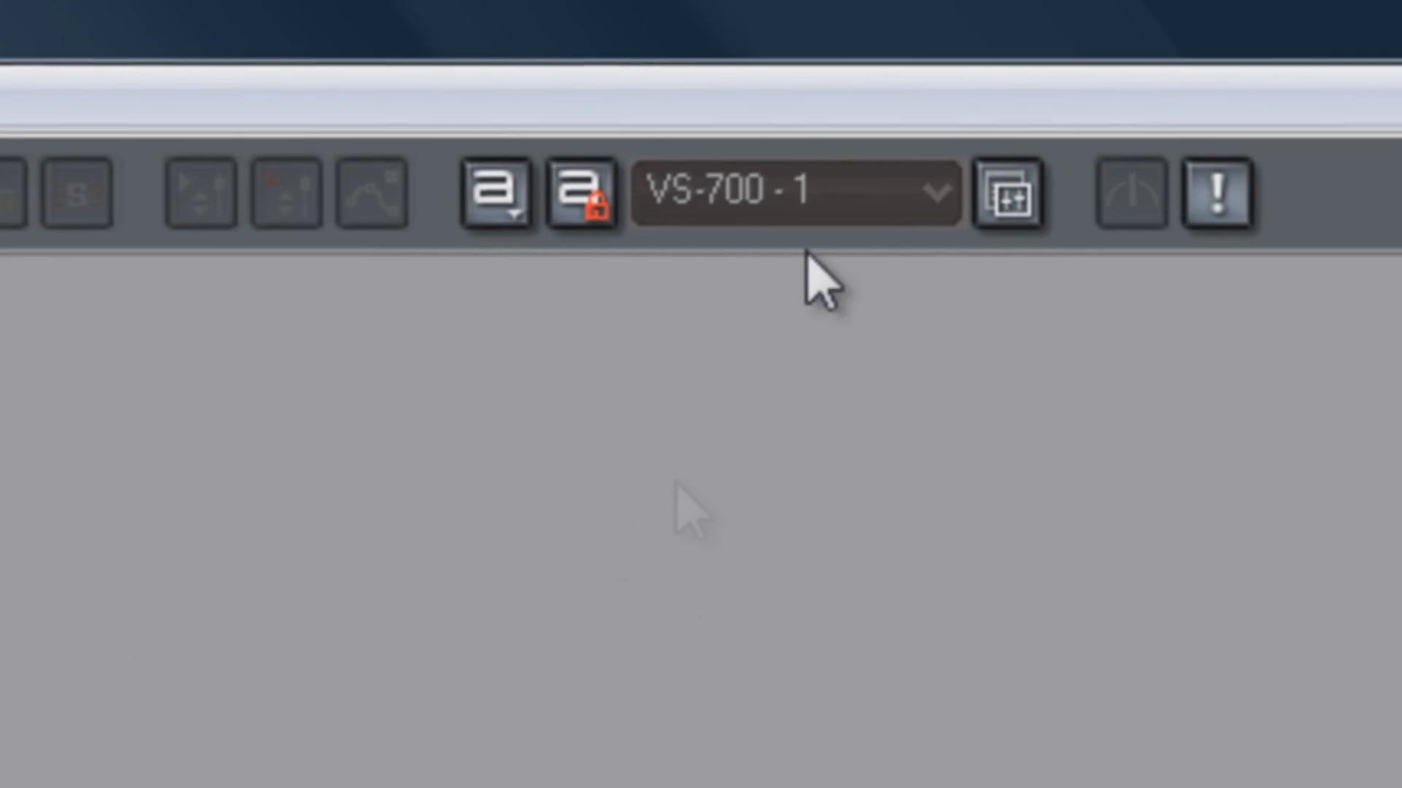
click(795, 194)
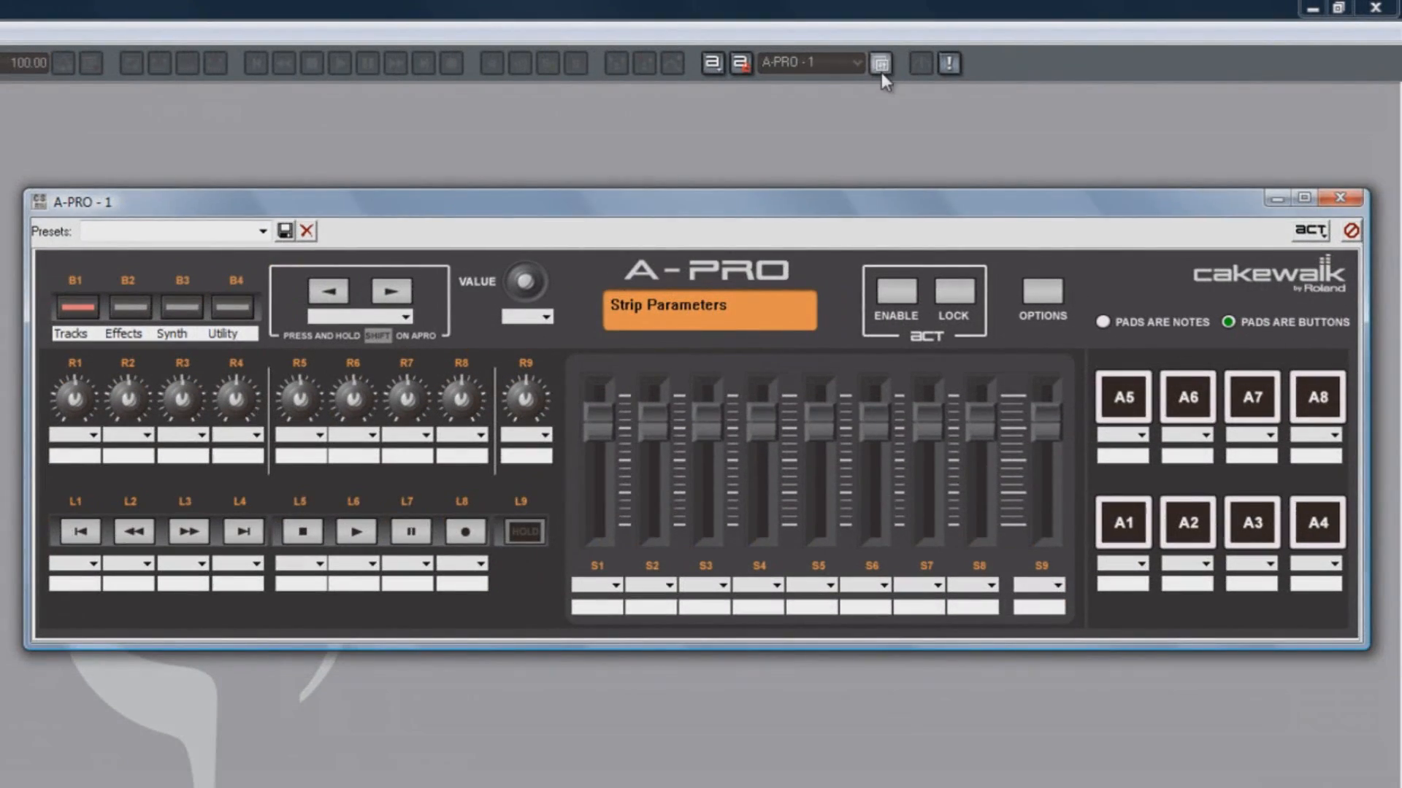
click(1339, 197)
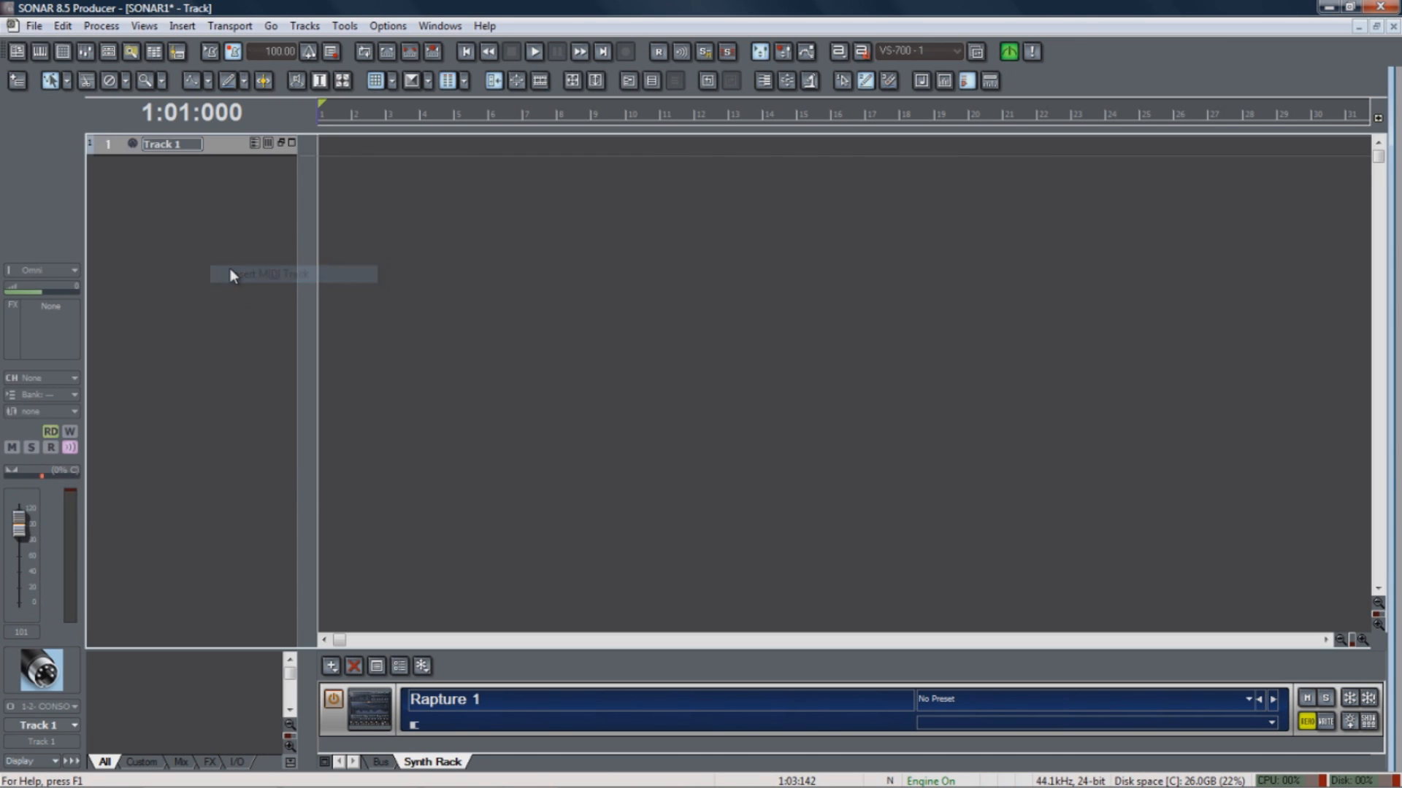
mouse_move(292, 145)
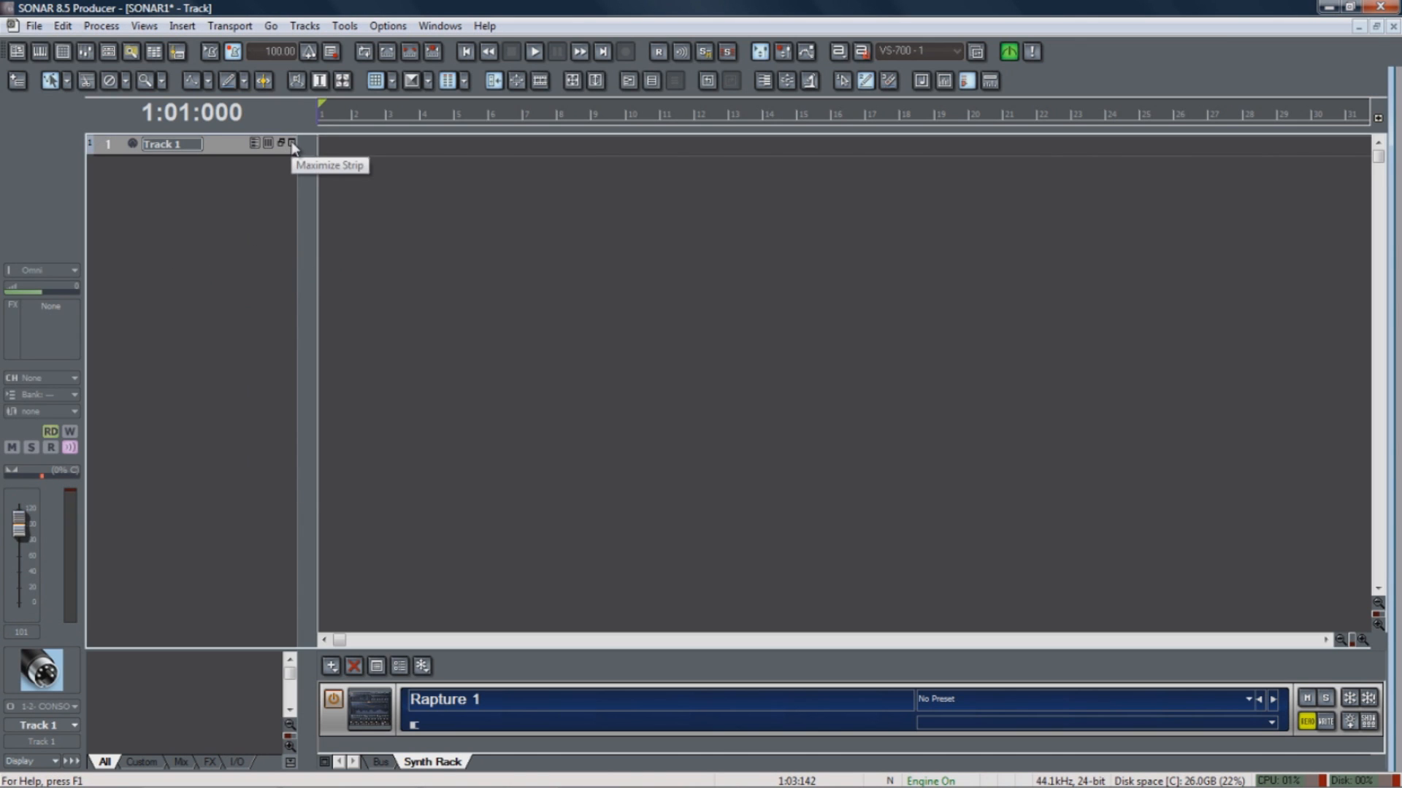
- Maximize Track 1's strip to show its input, Rapture 1 output and keyboard
click(292, 143)
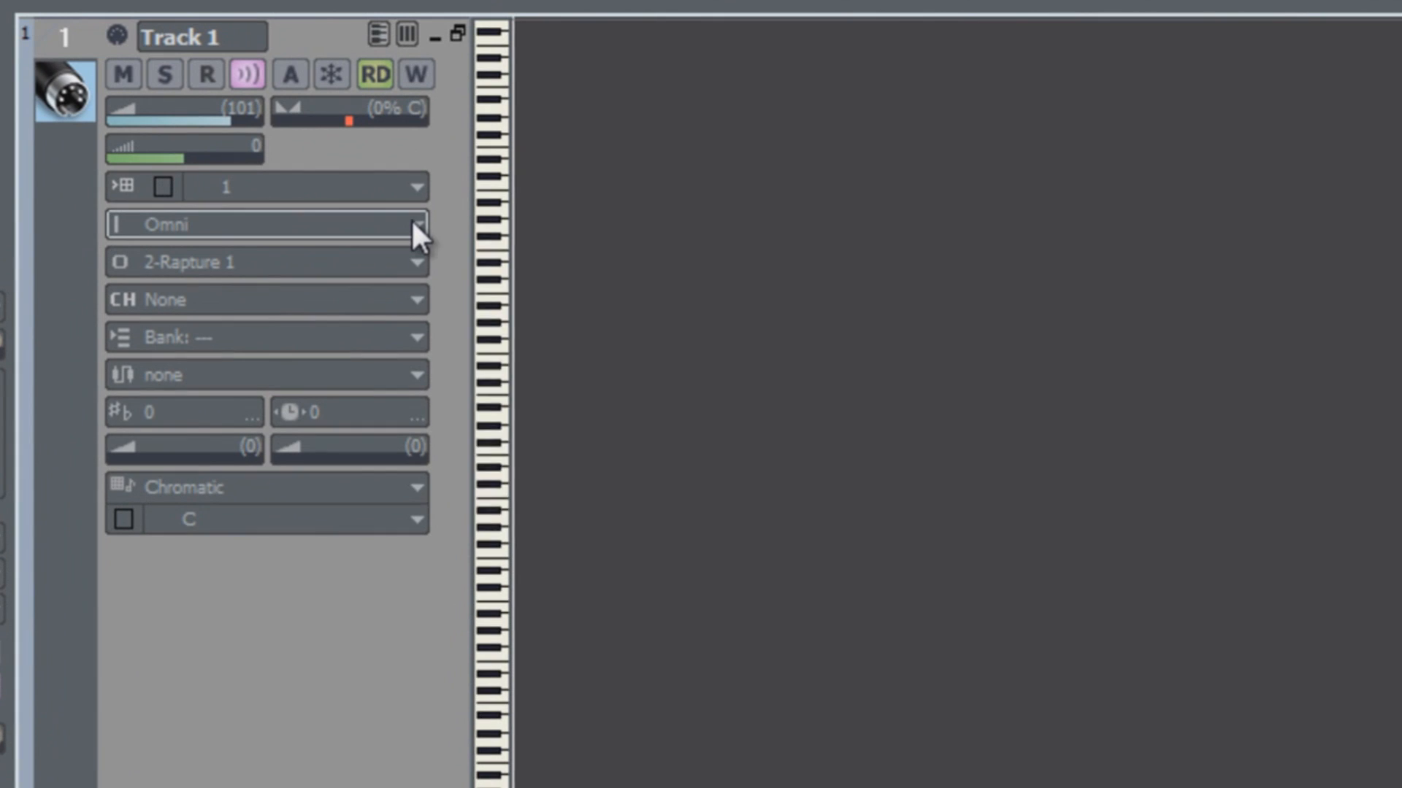
- Set Track 1's MIDI input to 3- A-PRO 1 - MIDI Omni
click(412, 225)
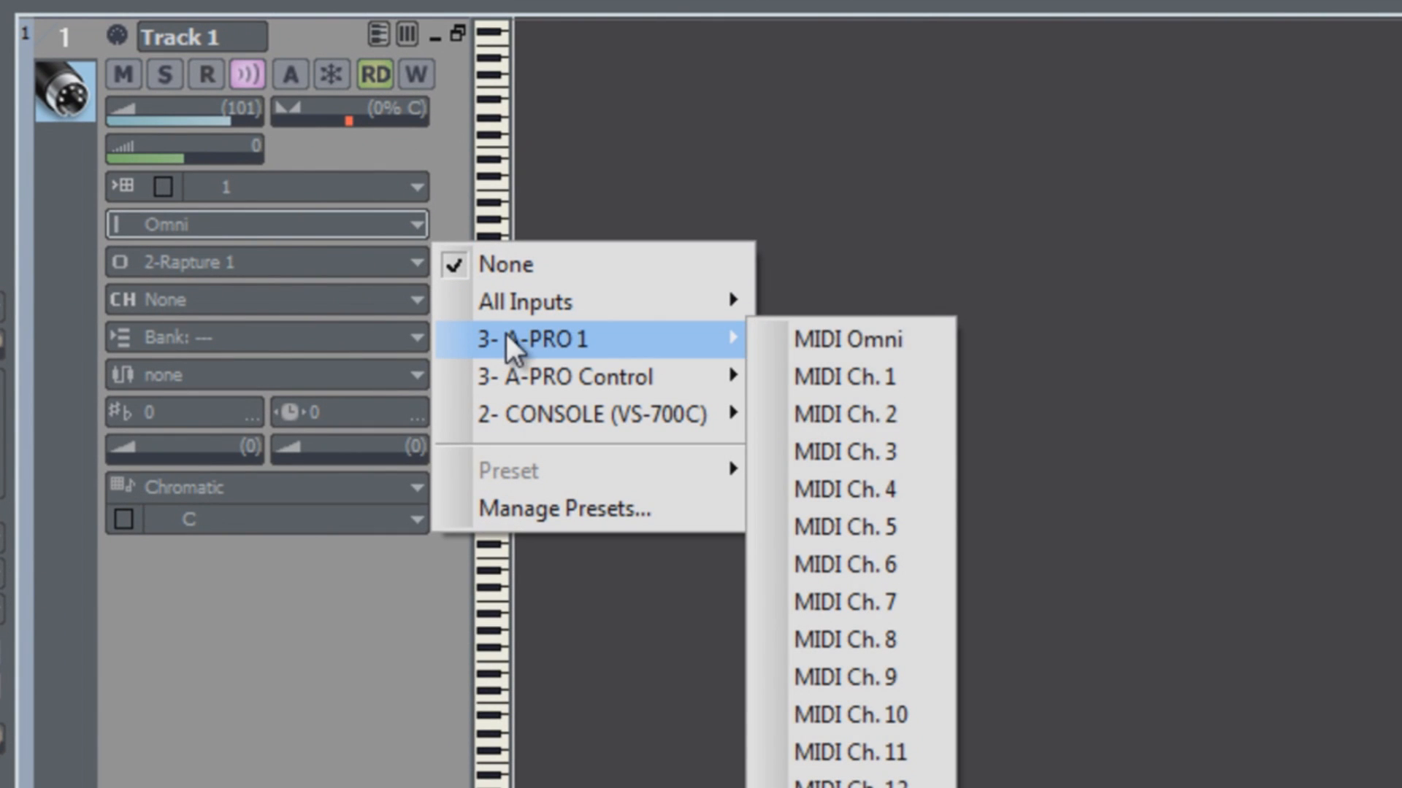
mouse_move(846, 340)
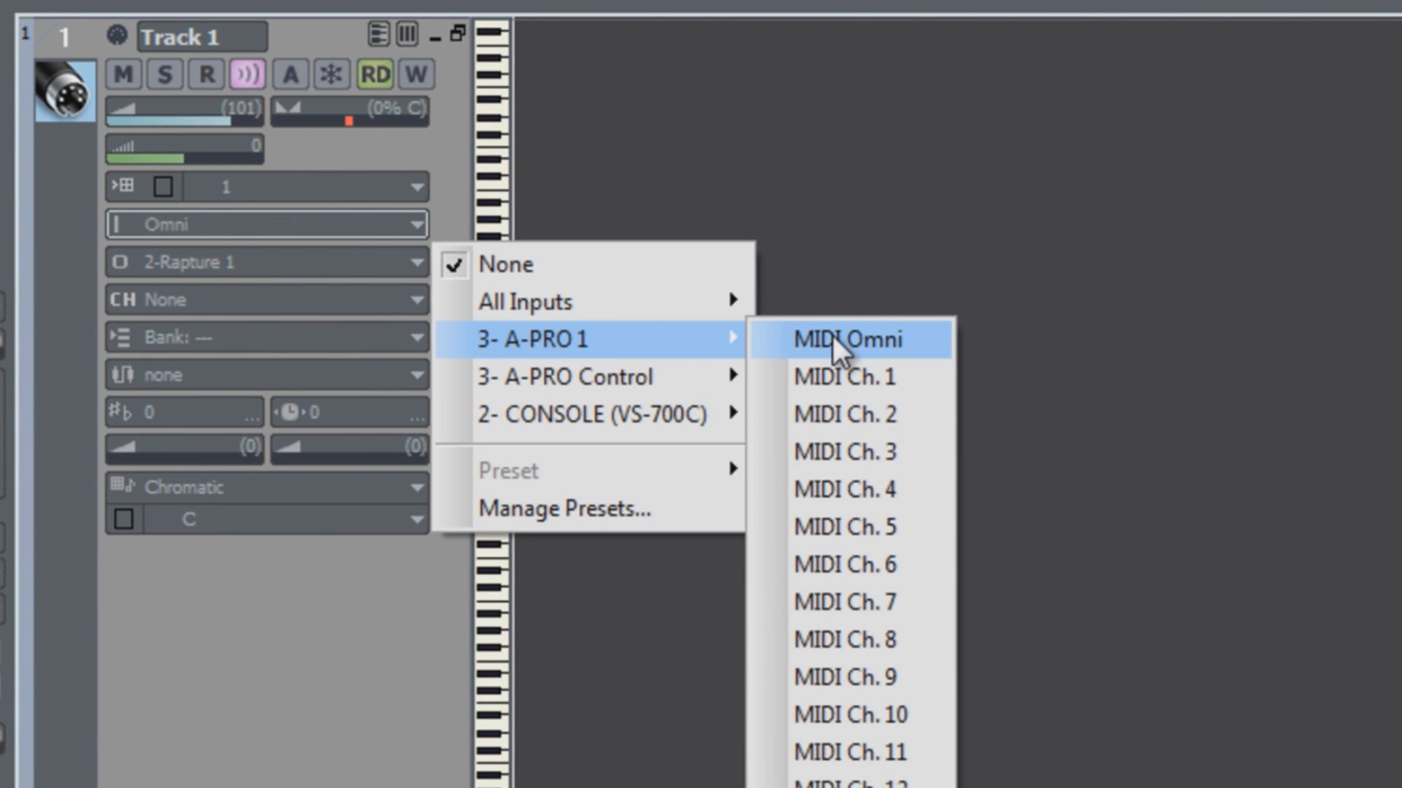
click(845, 338)
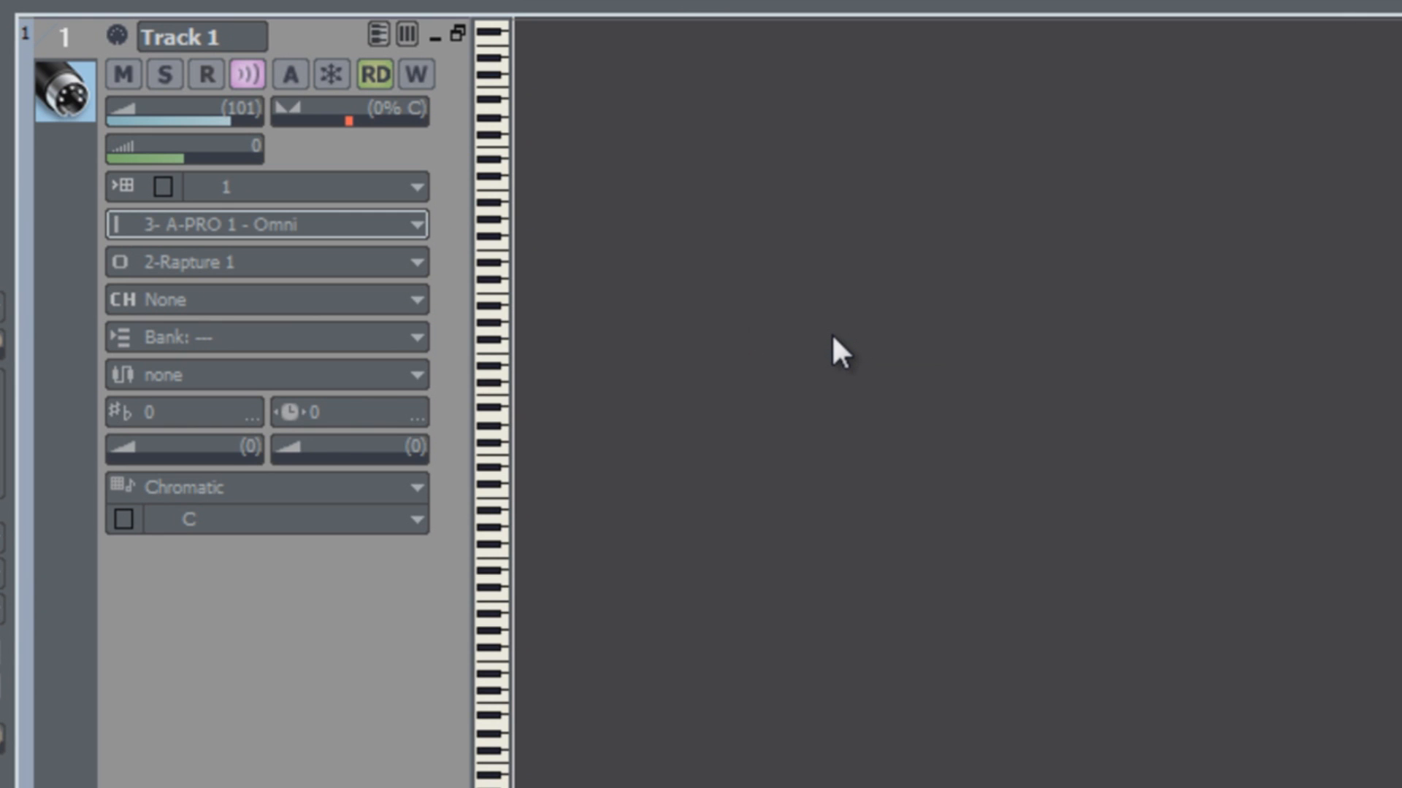